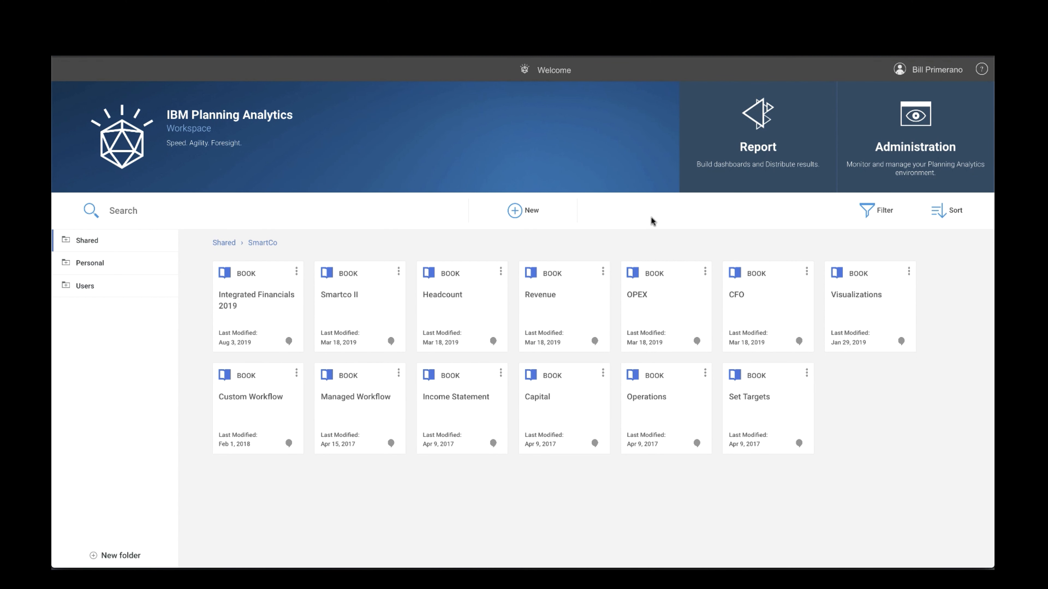
mouse_move(254, 157)
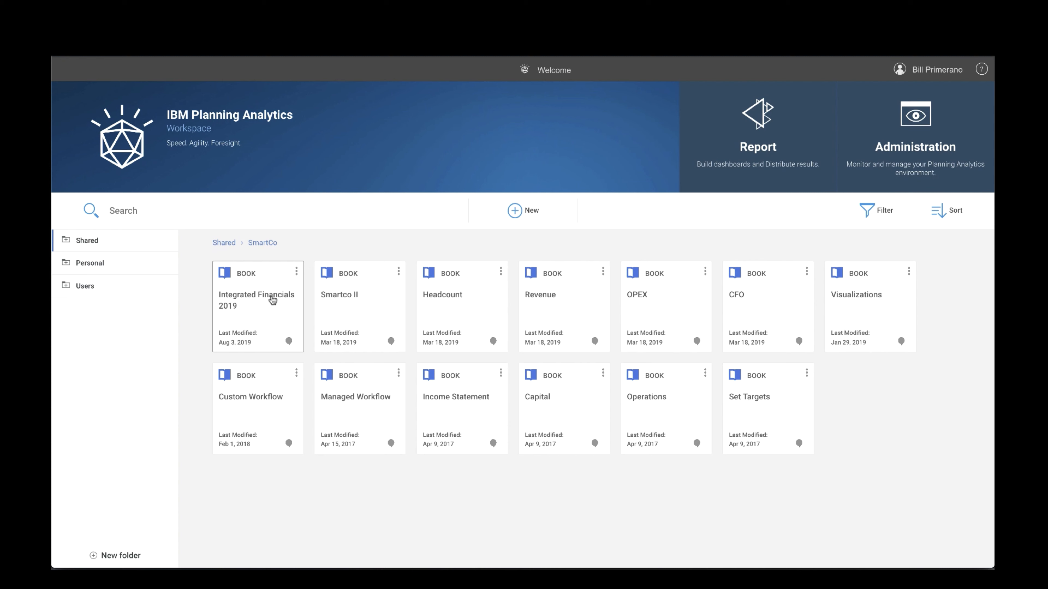
mouse_move(546, 302)
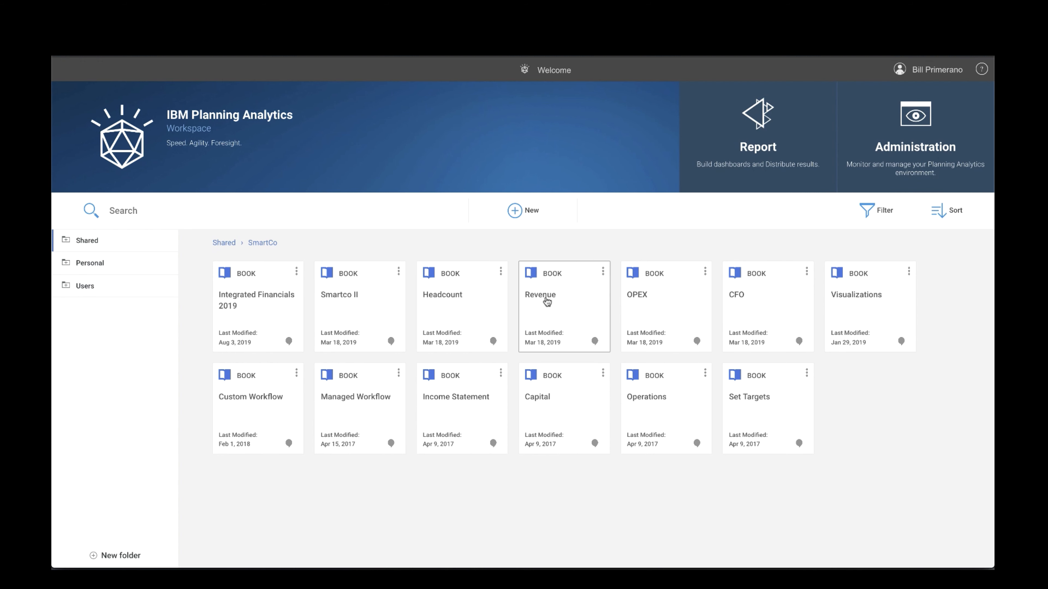
mouse_move(558, 303)
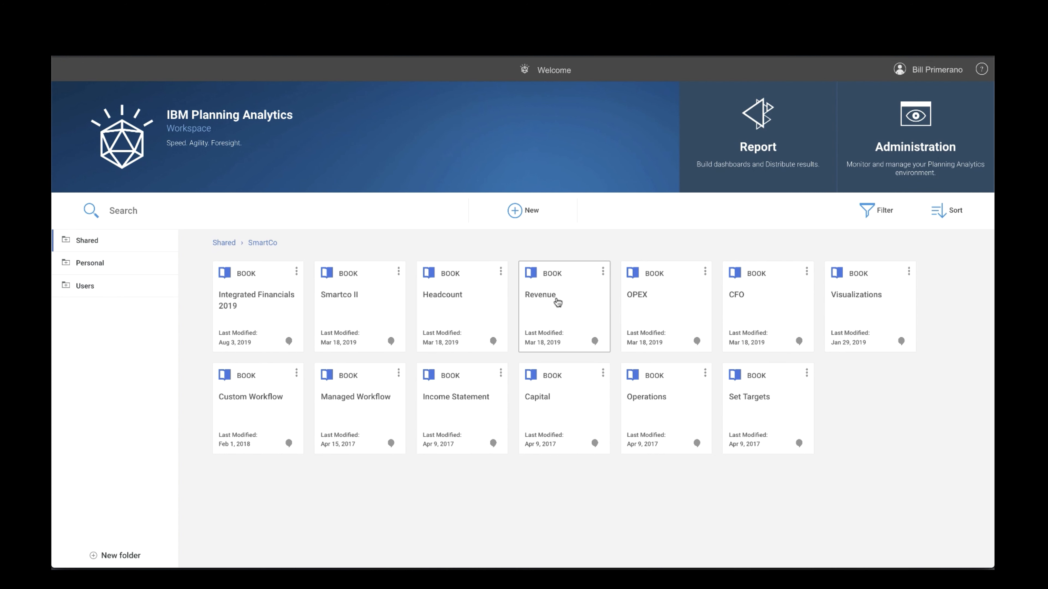
mouse_move(658, 312)
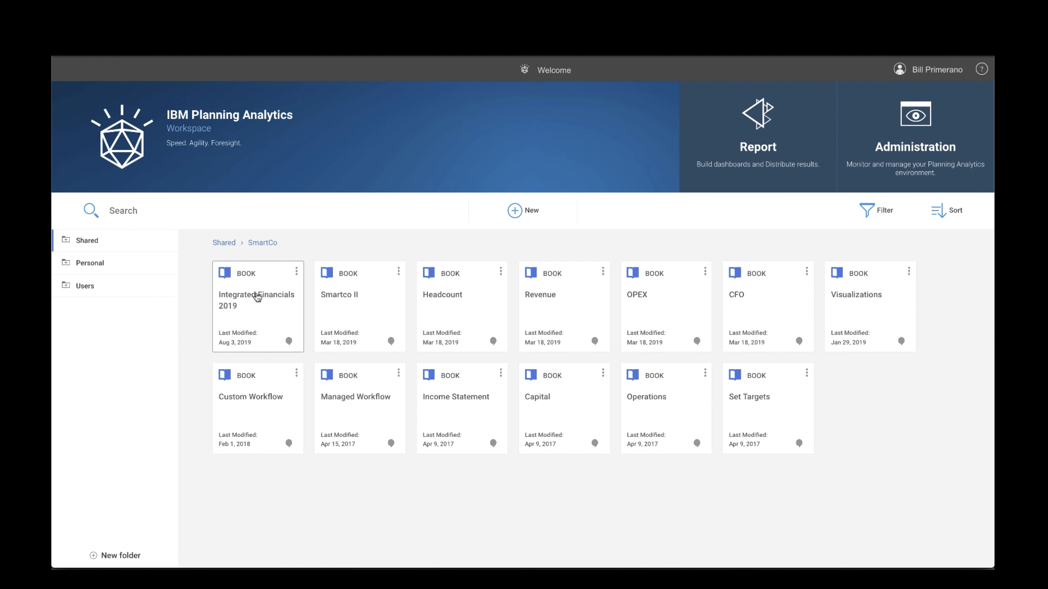
Step: Open the Integrated Financials 2019 book and read the chat message about Florida's sales budget
double_click(257, 300)
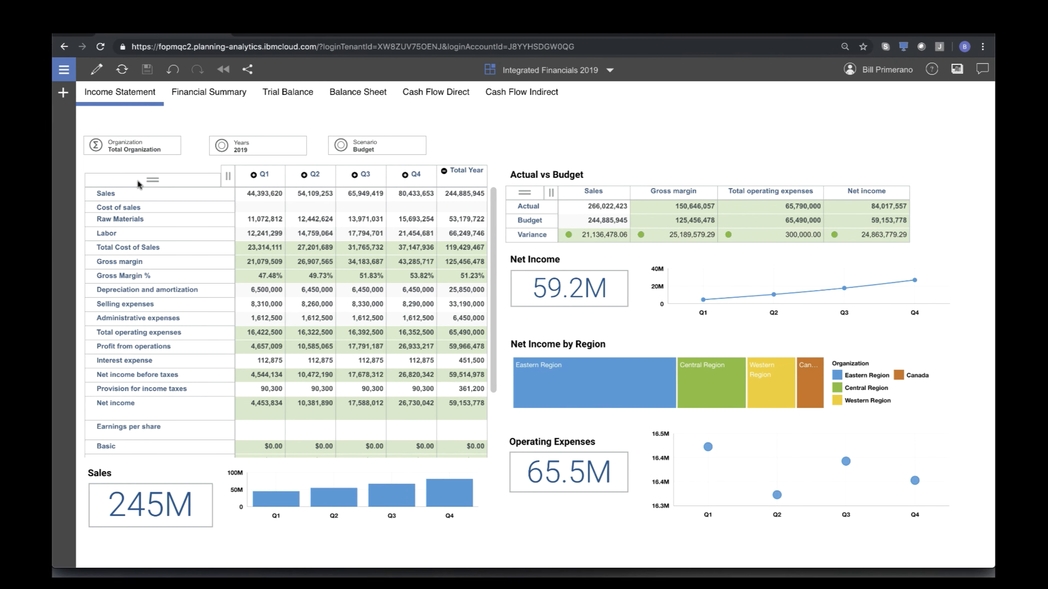
click(983, 69)
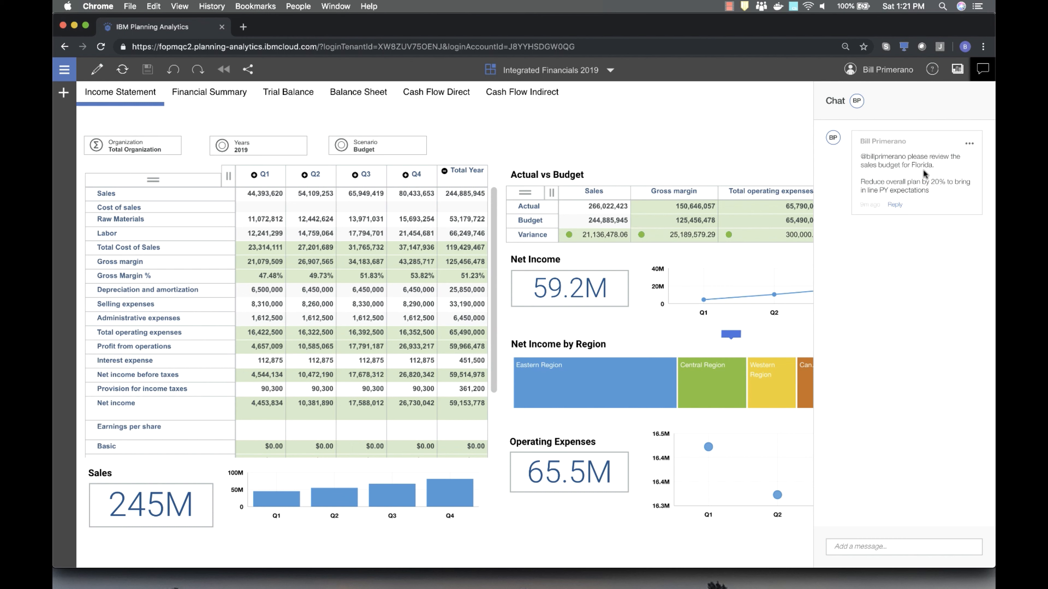
mouse_move(945, 200)
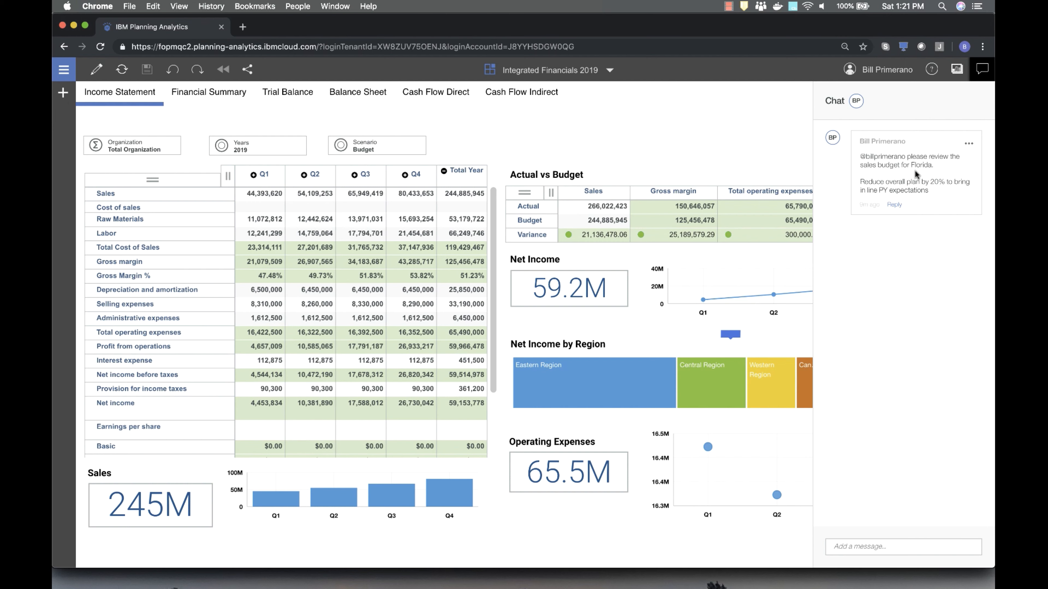
mouse_move(943, 204)
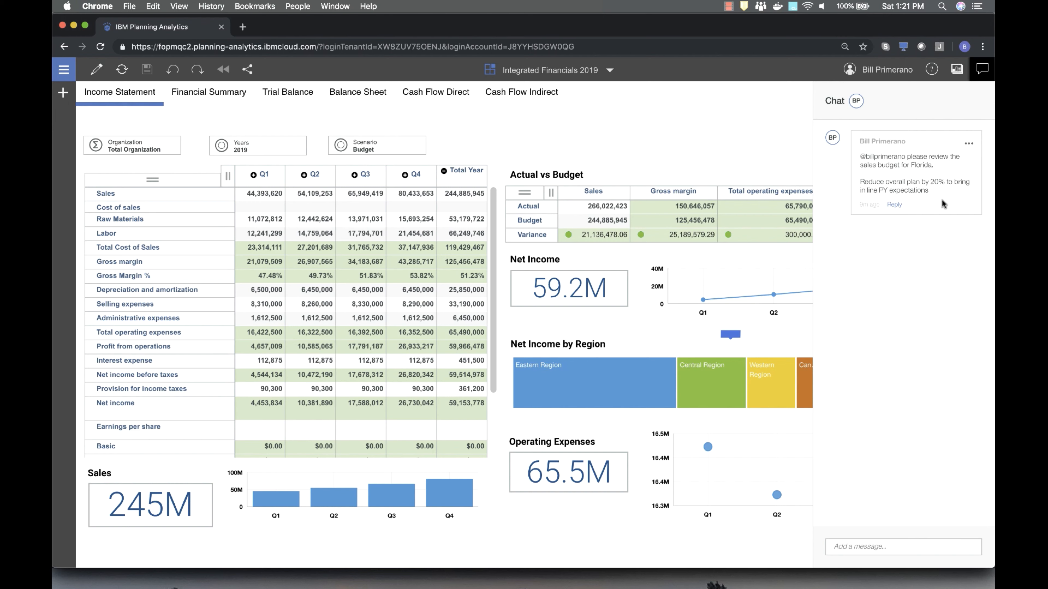
mouse_move(942, 204)
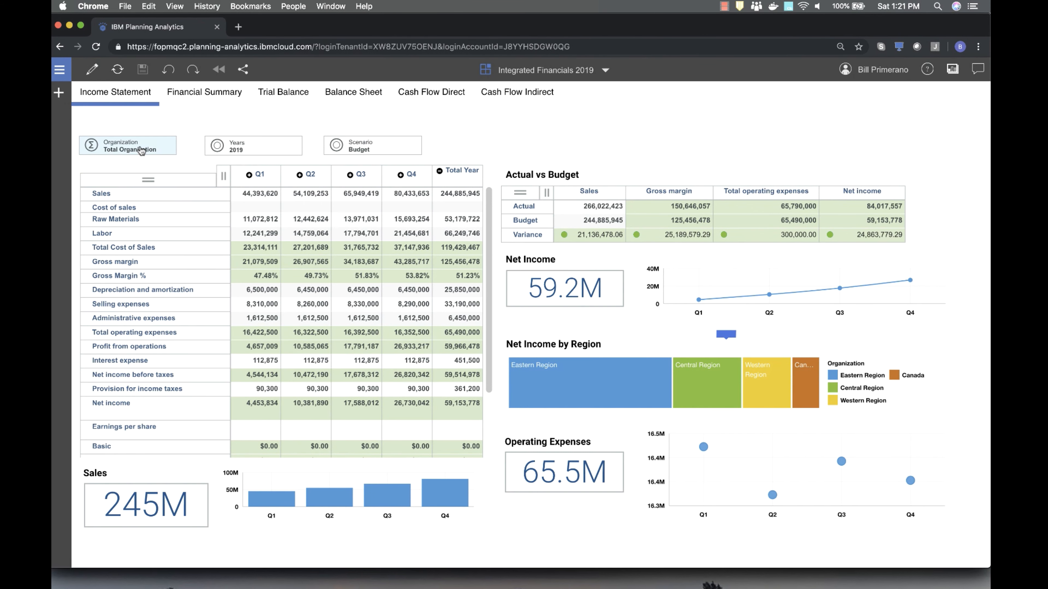
Step: Set the Organization selector to Eastern Region, then narrow it to Florida
click(127, 145)
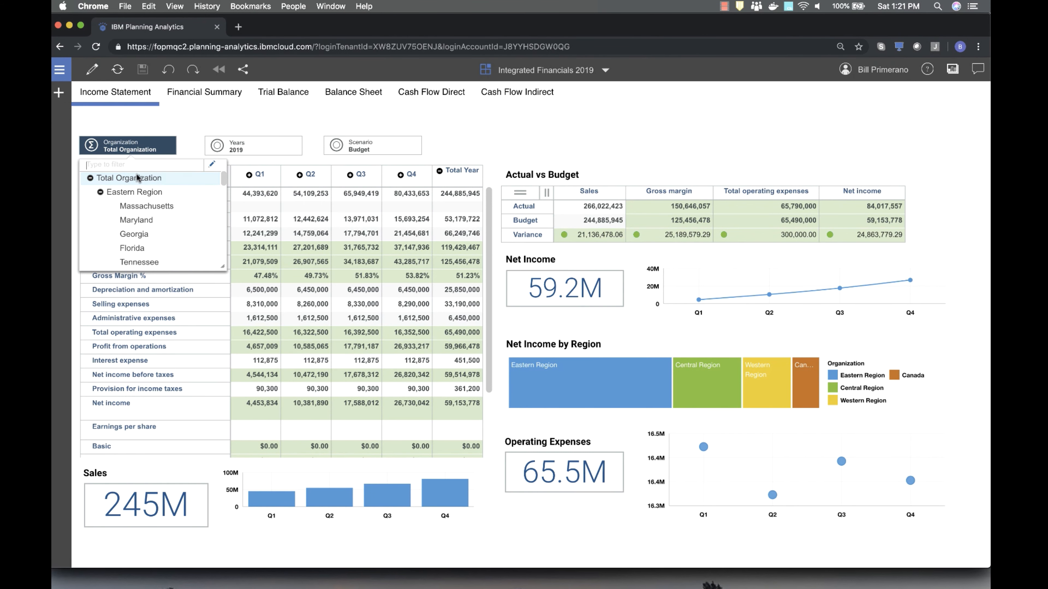
click(134, 193)
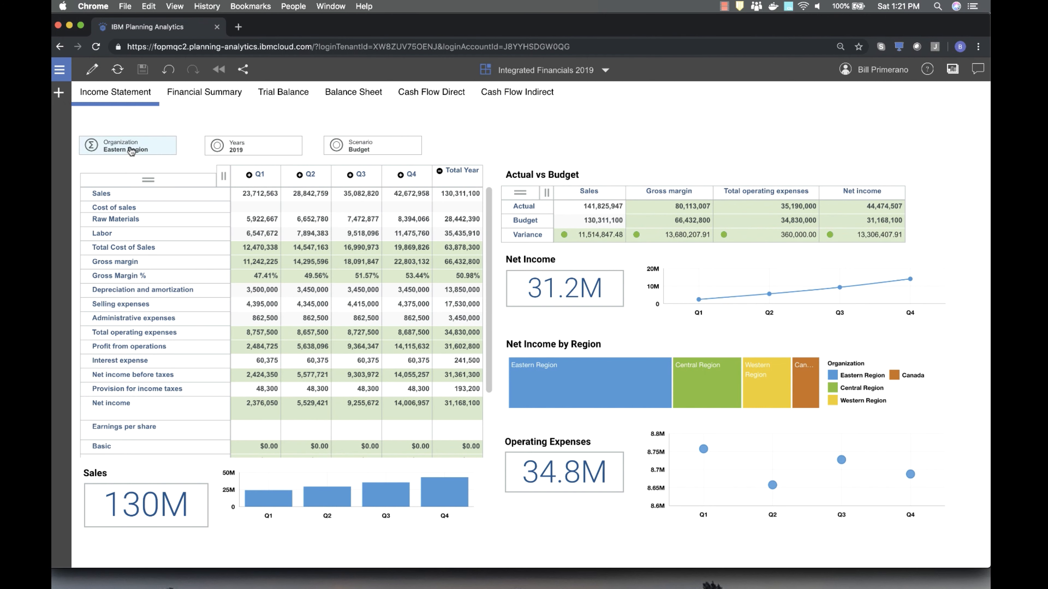
click(127, 146)
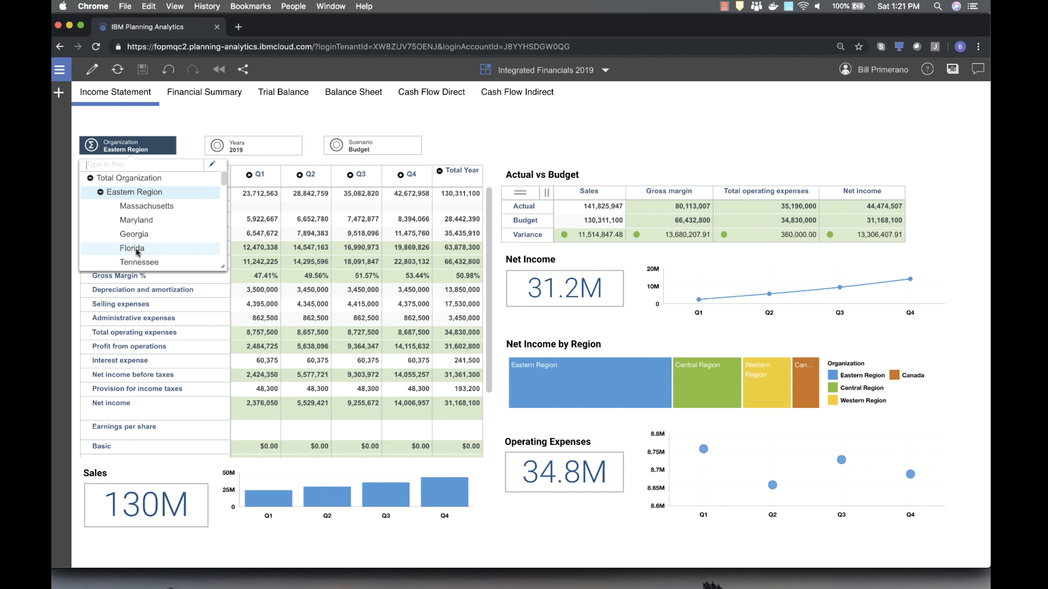
click(132, 248)
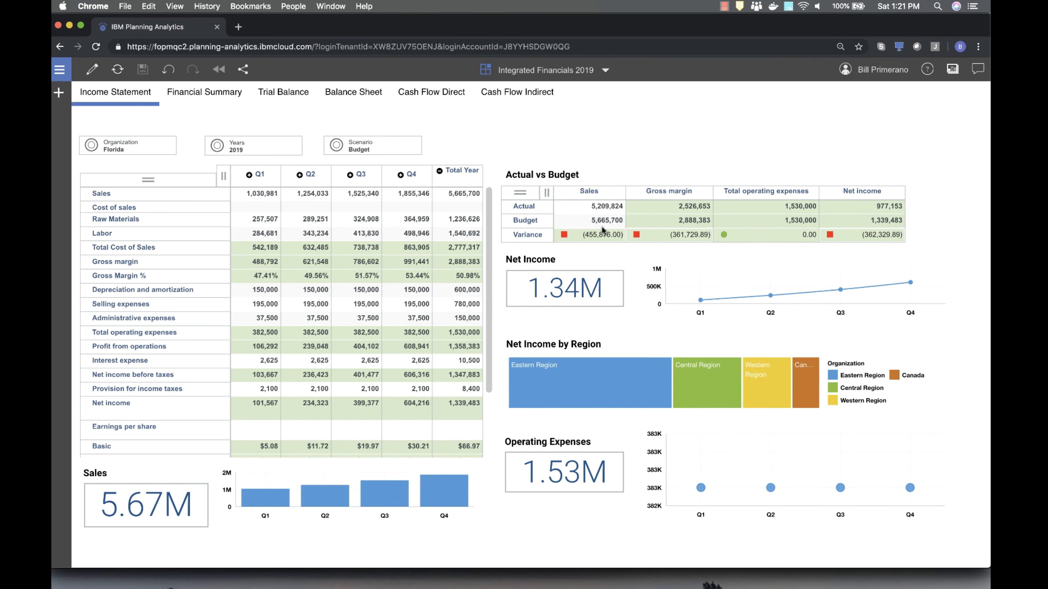
mouse_move(652, 254)
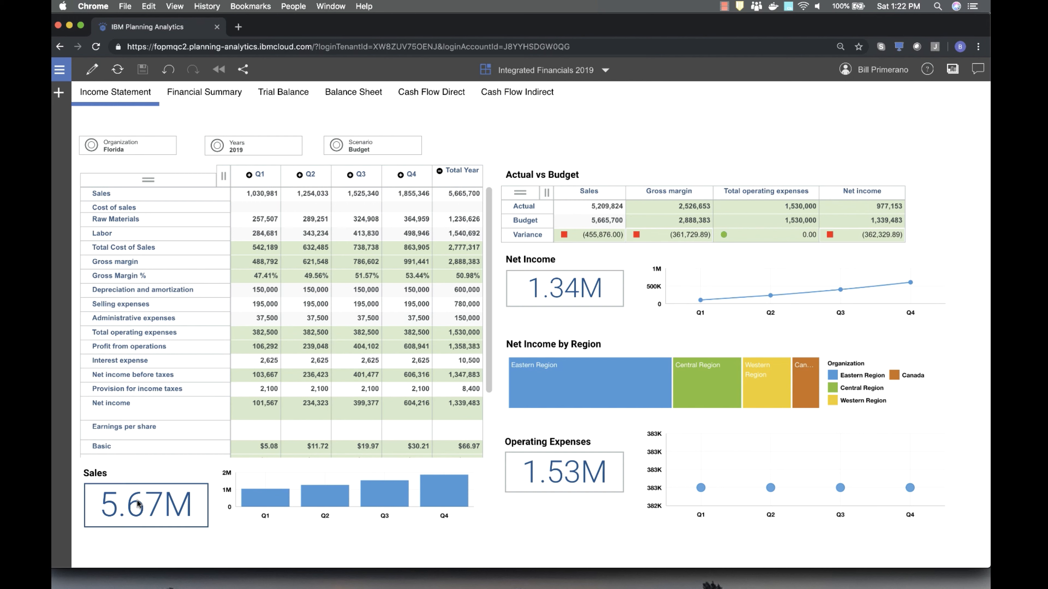
Step: Spread a 20% decrease across the Sales row, check the Actual scenario, and return to Budget
text(de)
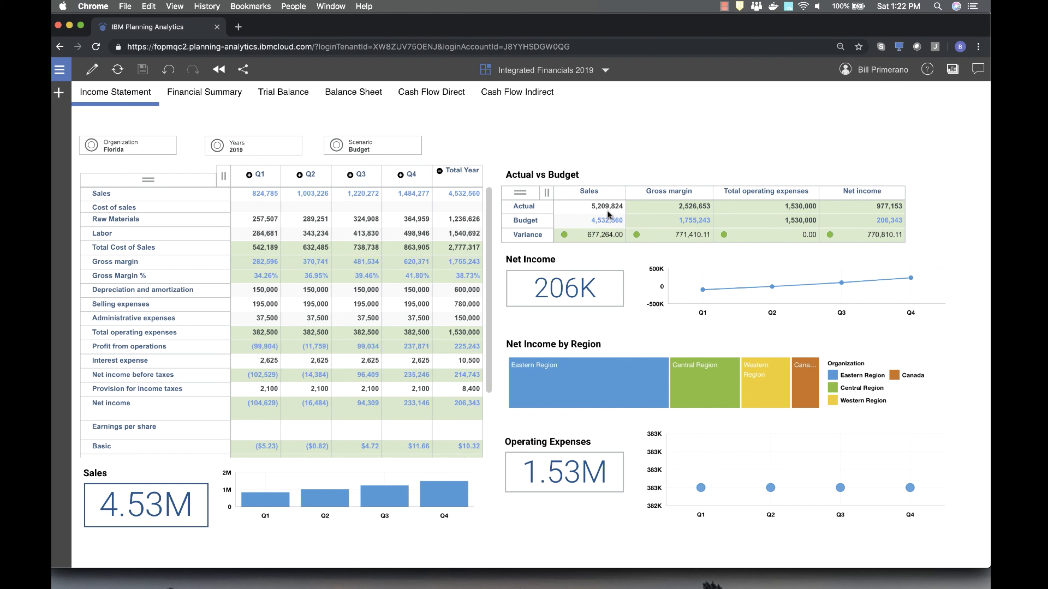
mouse_move(652, 197)
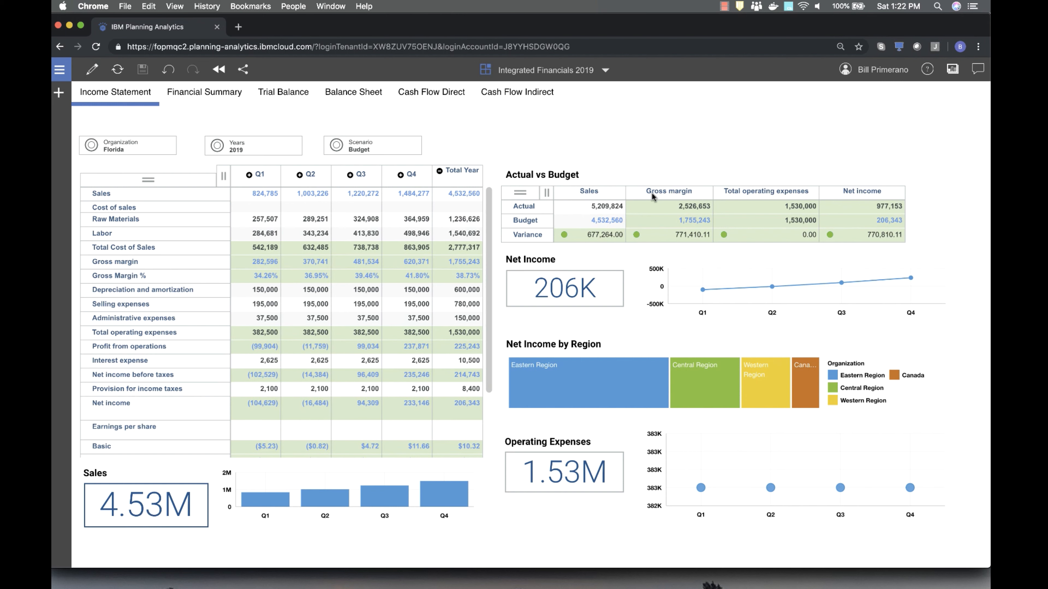
mouse_move(168, 242)
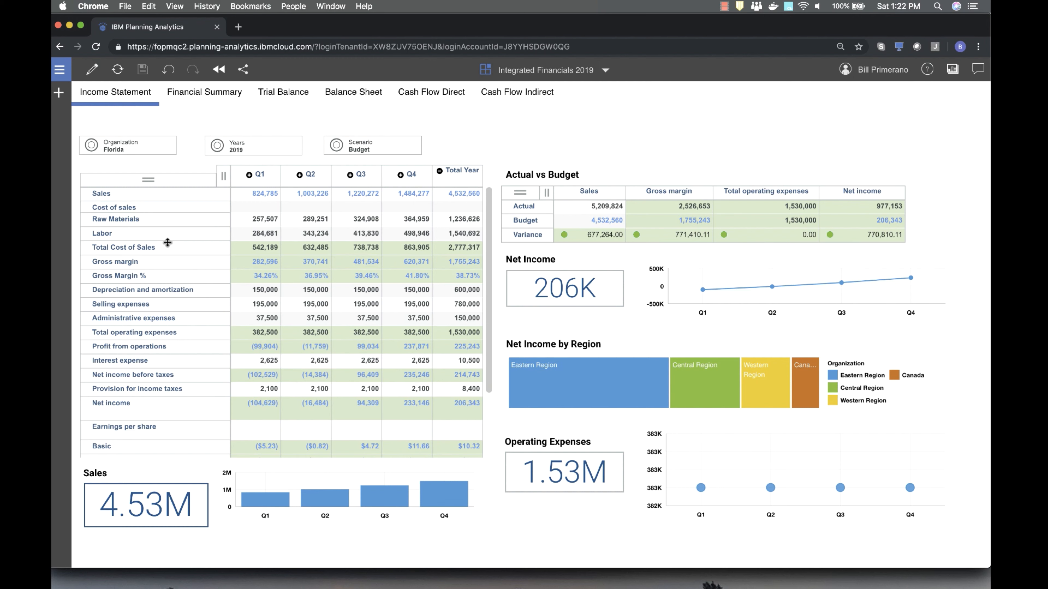
mouse_move(403, 207)
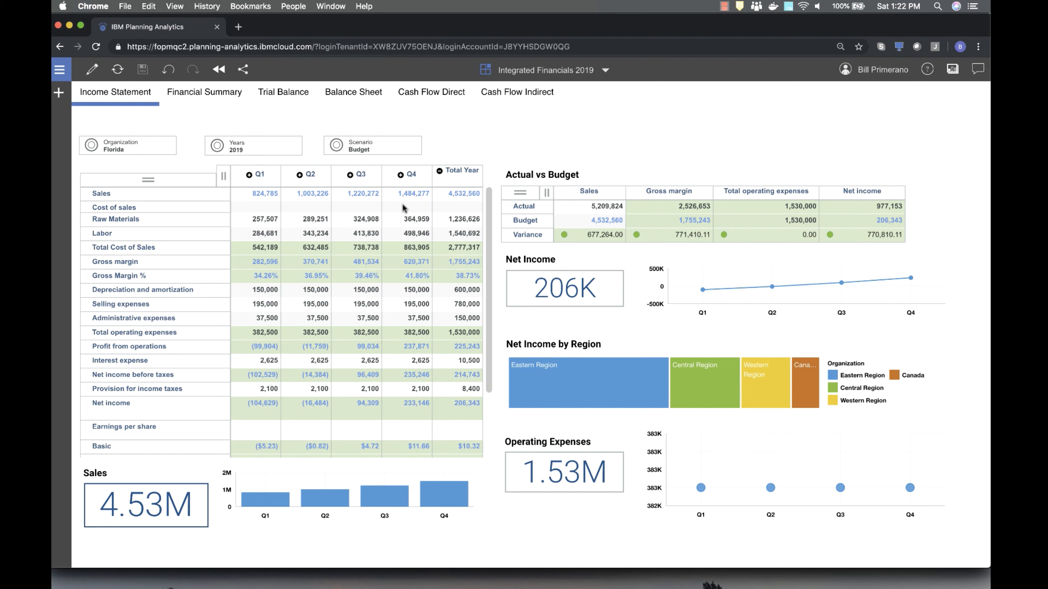
click(372, 145)
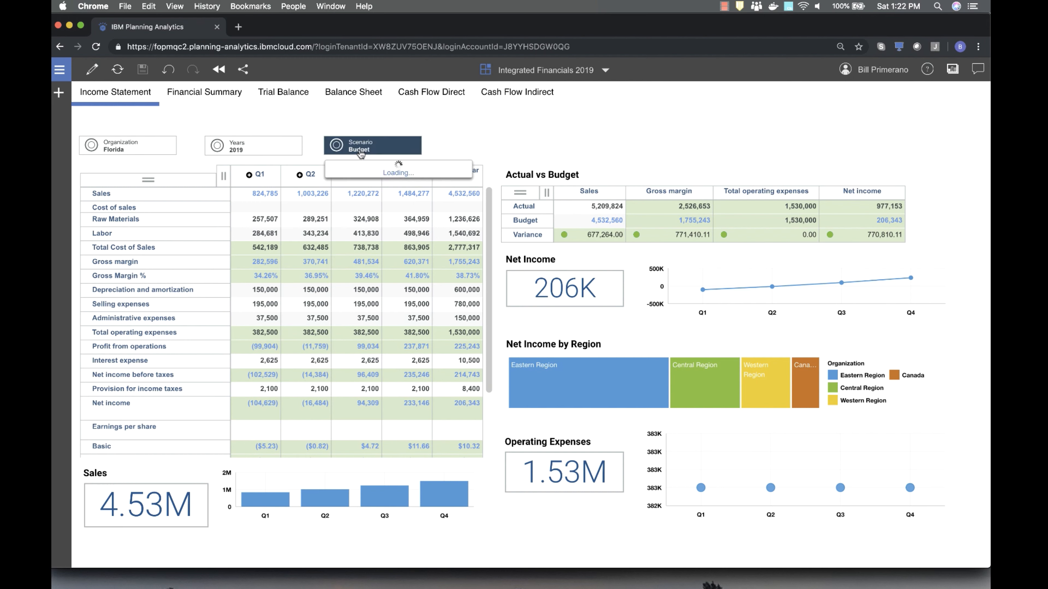
click(372, 145)
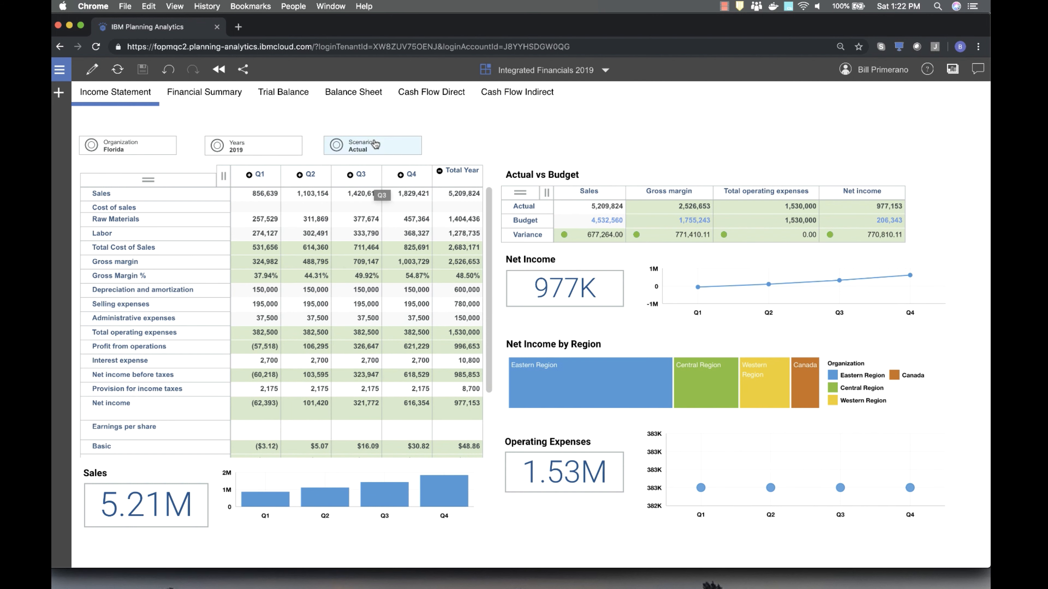
click(372, 146)
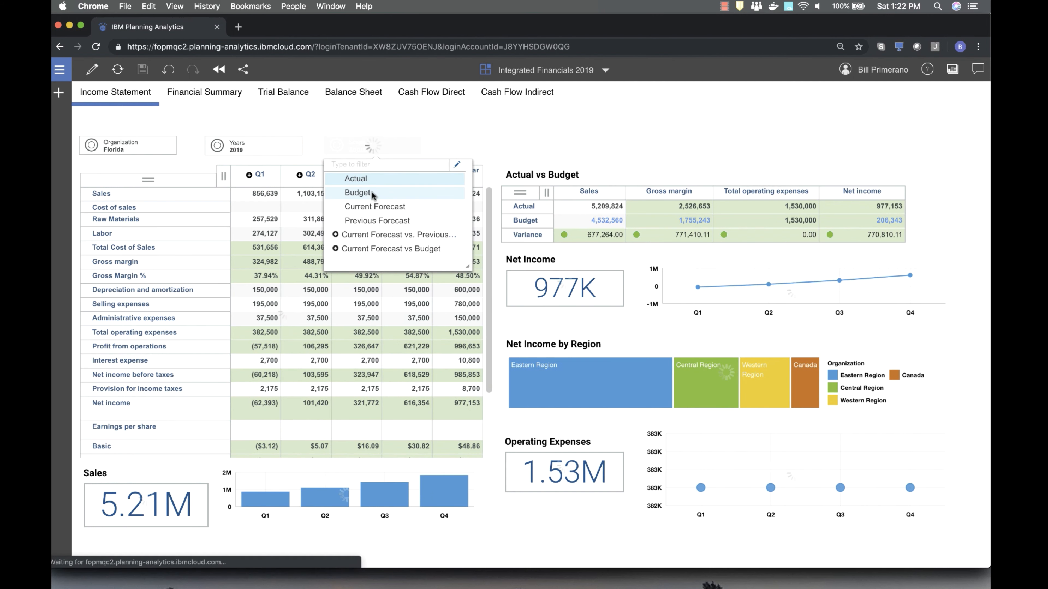
click(356, 192)
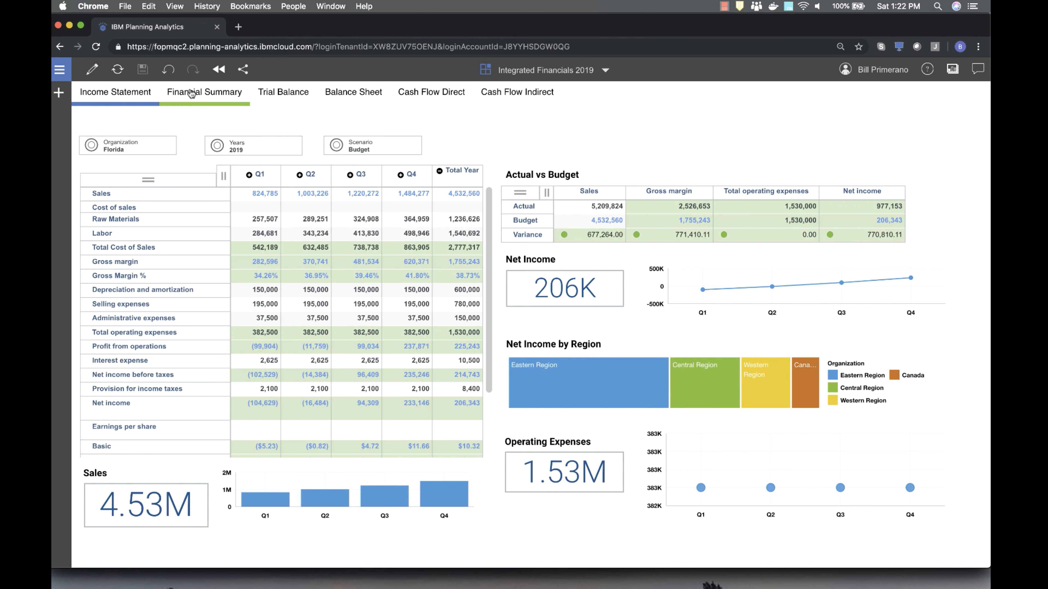
Step: Show the Financial Summary sheet with Florida's 2019 Budget ratios
click(205, 91)
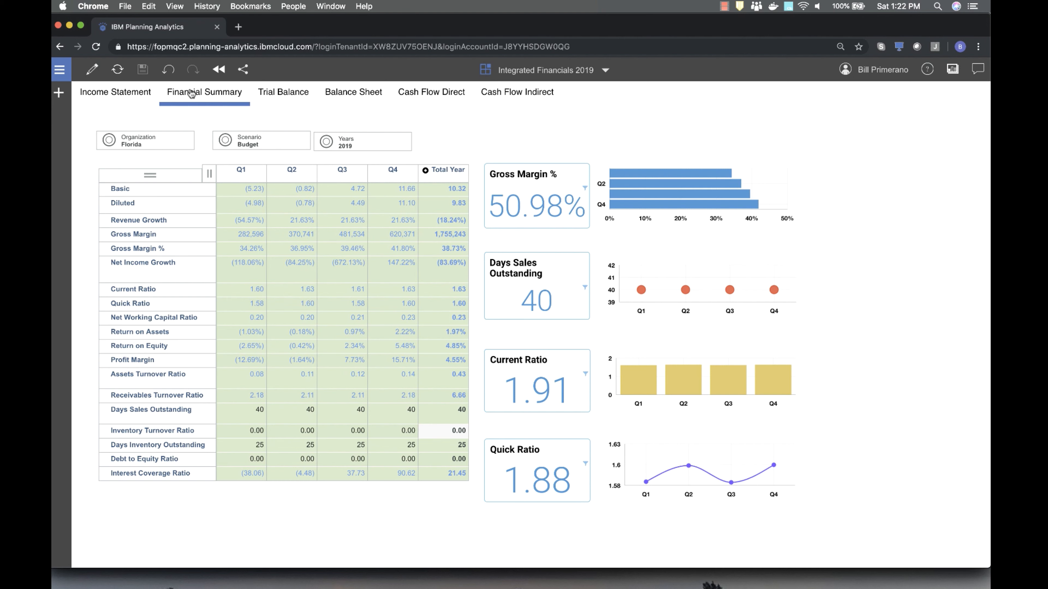
mouse_move(257, 276)
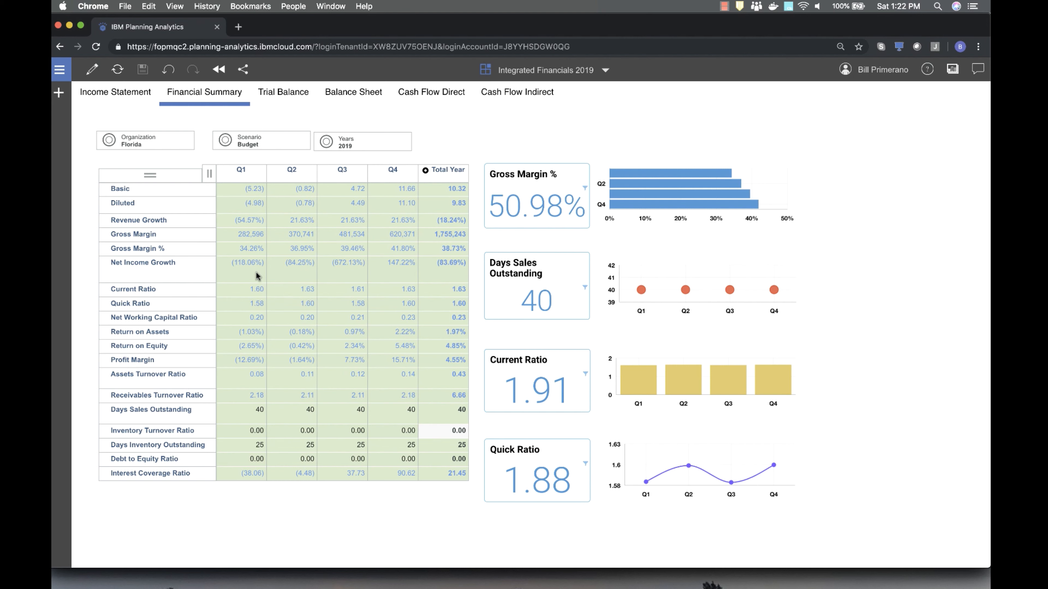
mouse_move(291, 376)
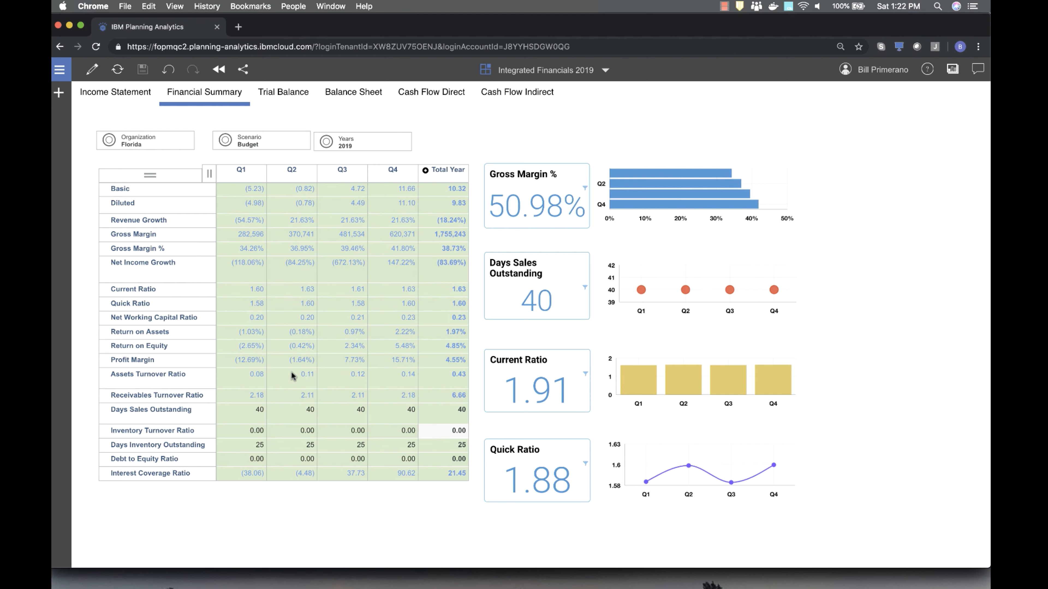
mouse_move(679, 306)
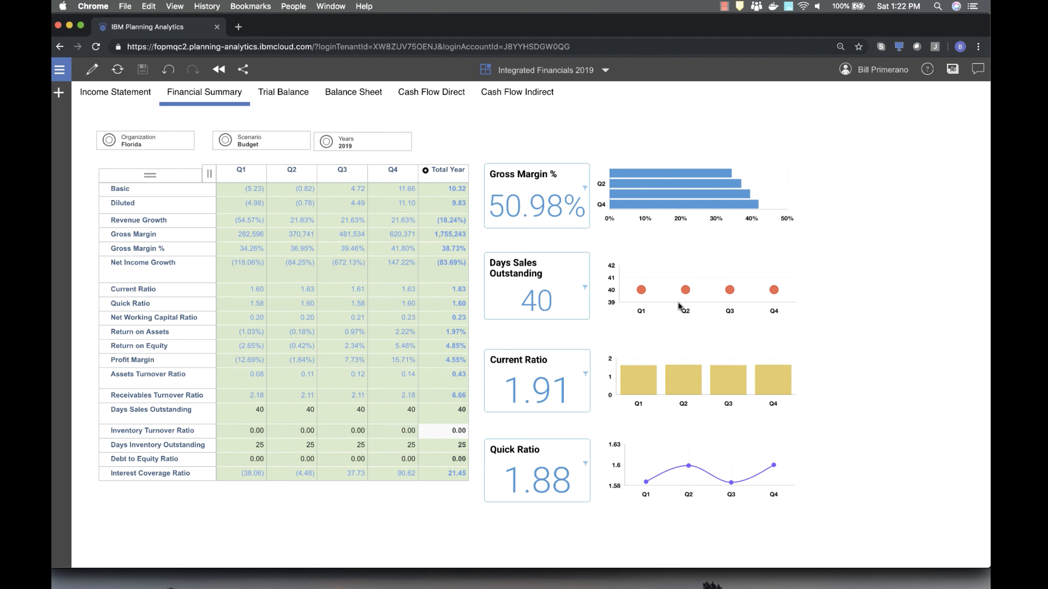
mouse_move(572, 445)
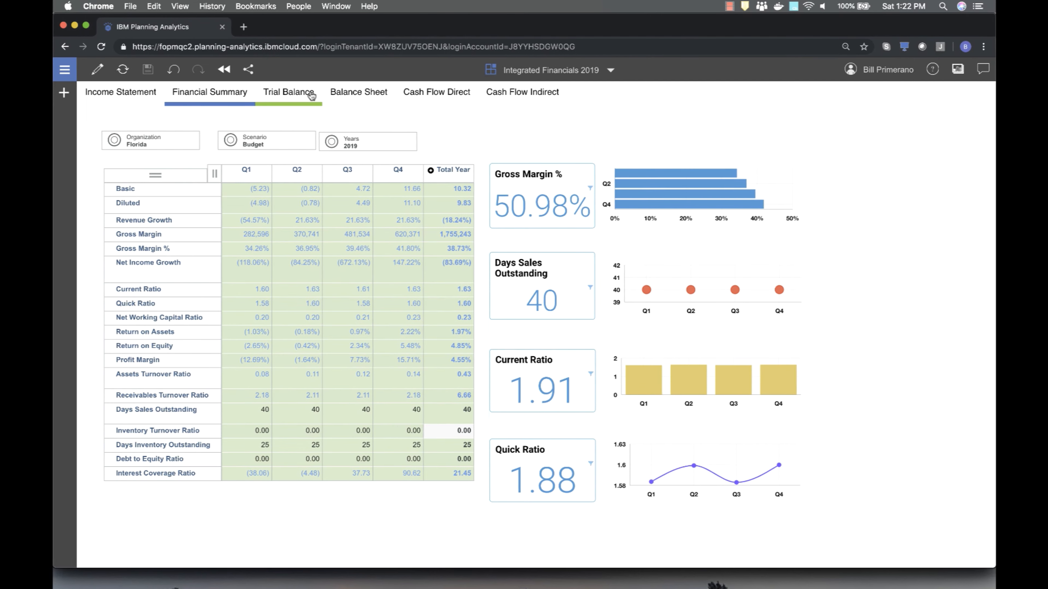
Step: On the Trial Balance sheet, close the chat and set January days sales outstanding to 35
click(288, 91)
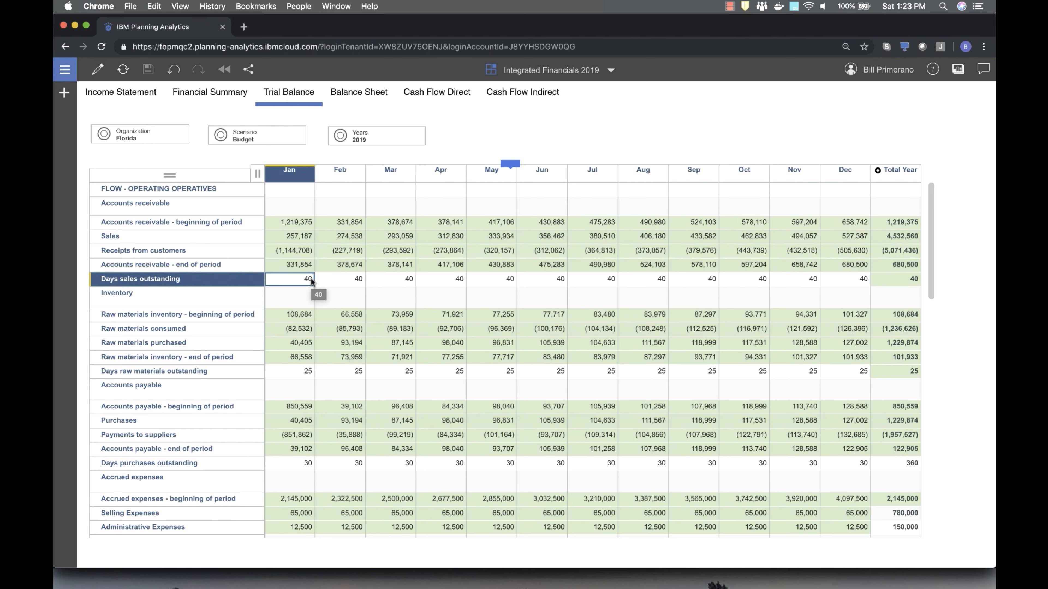
click(983, 69)
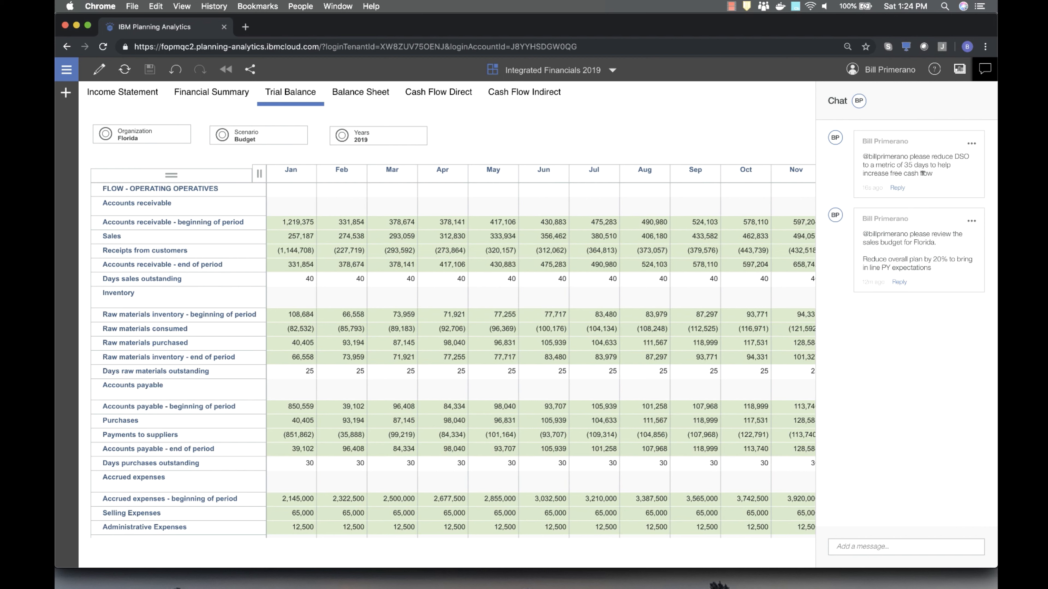
click(985, 69)
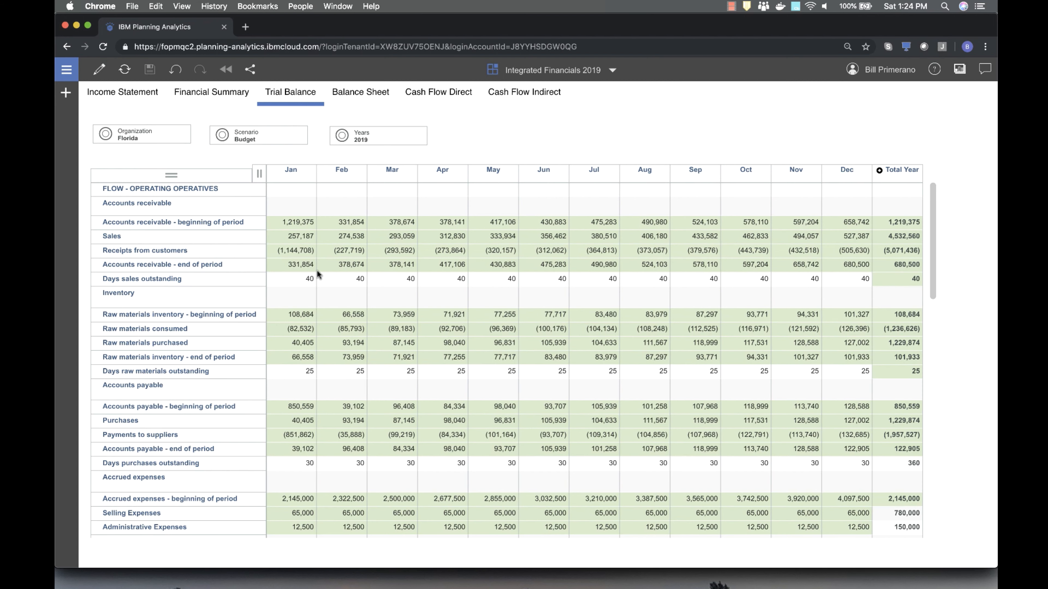
click(291, 279)
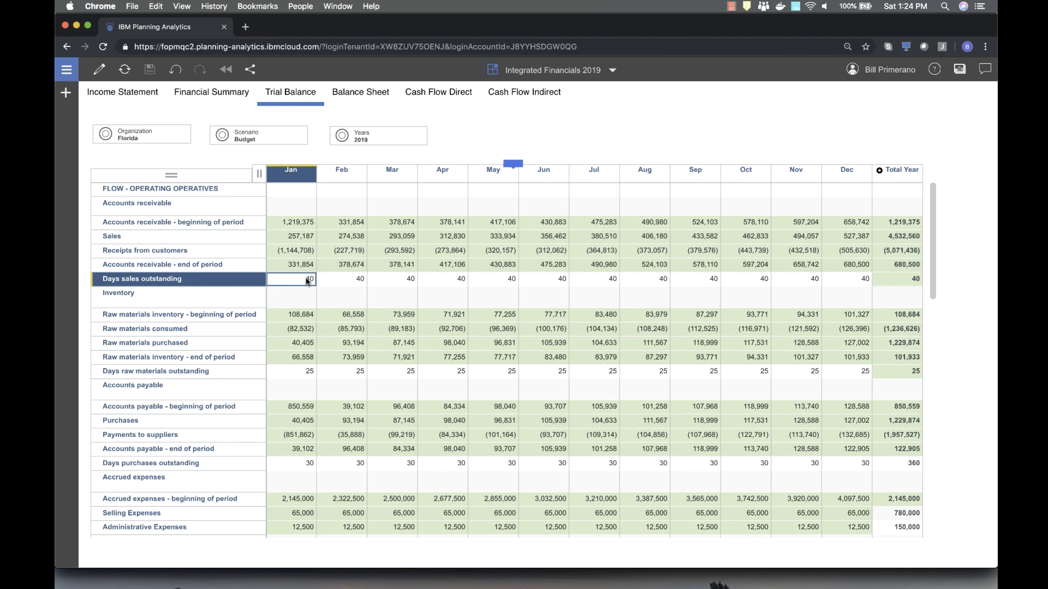
text(35)
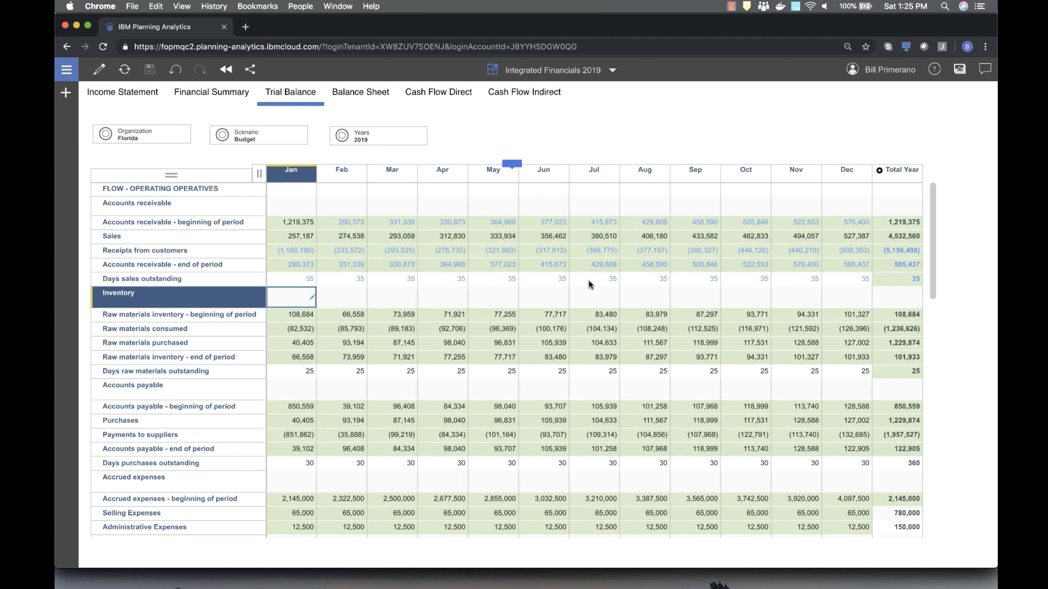
mouse_move(374, 107)
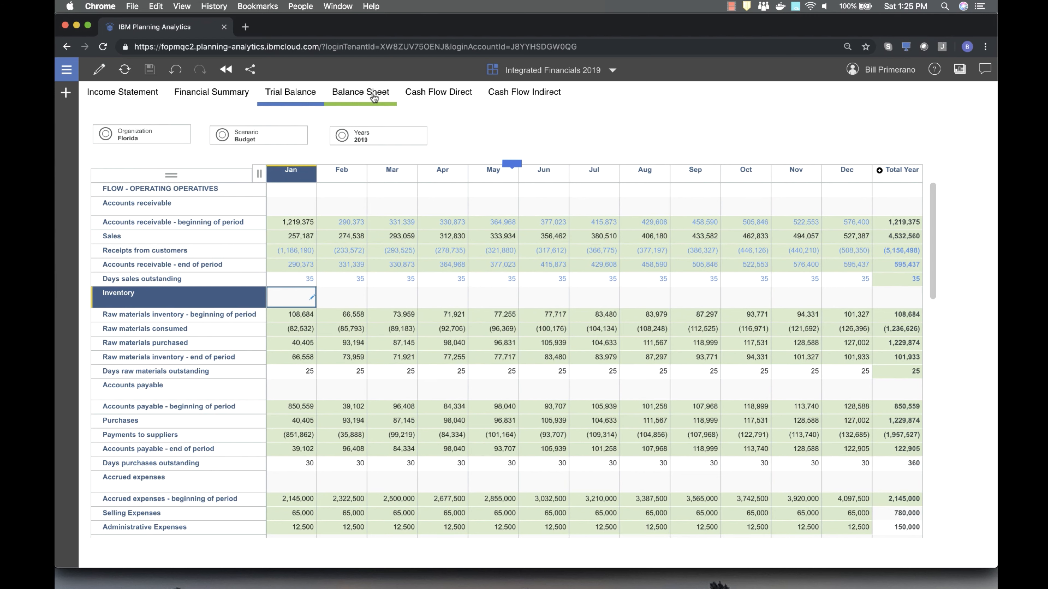
Step: Review the Balance Sheet, then show the Cash Flow Direct sheet
click(361, 92)
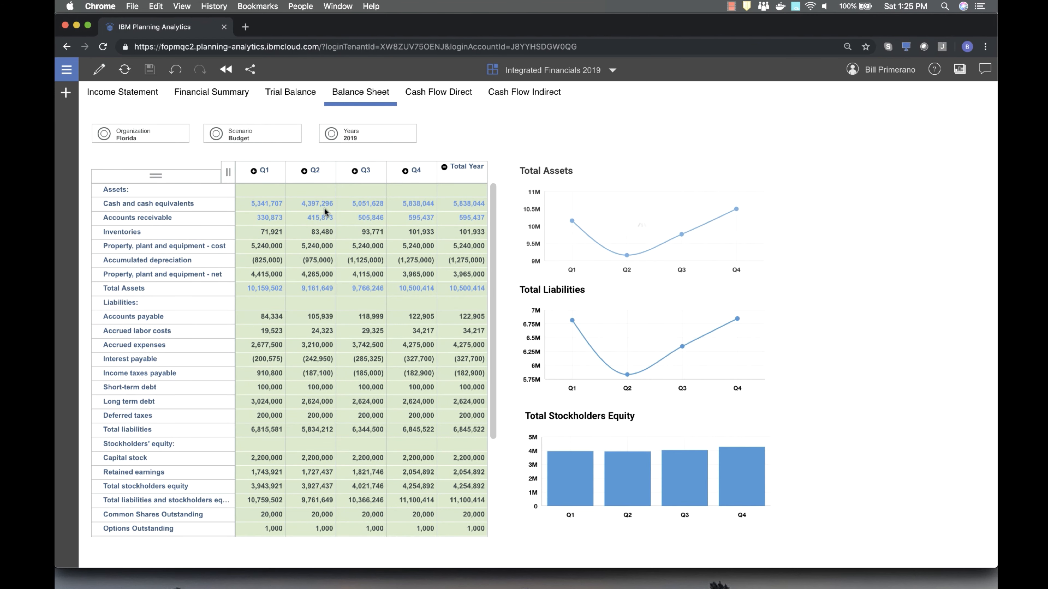
mouse_move(752, 208)
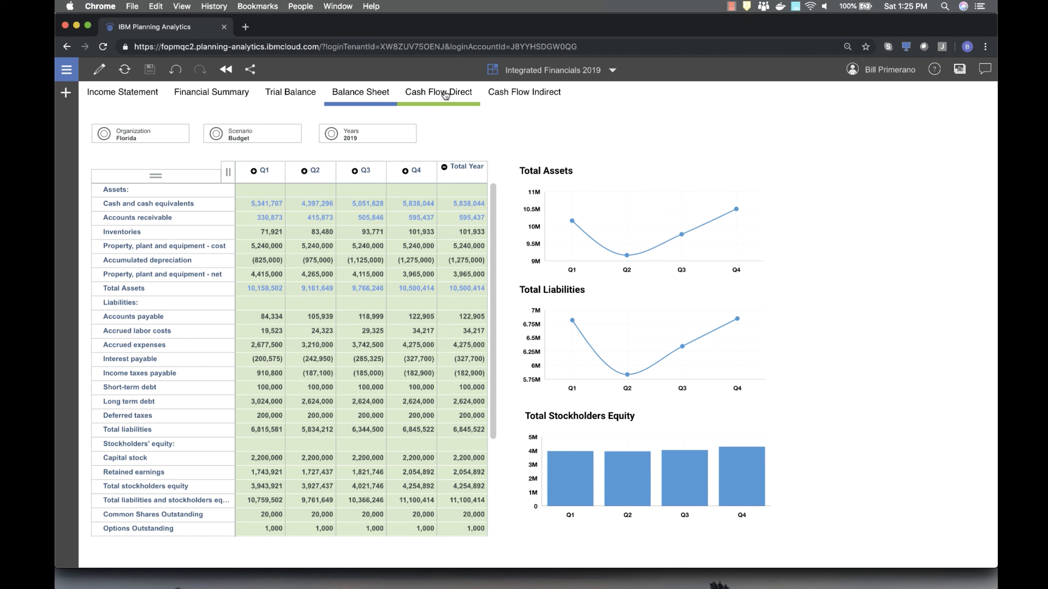
click(438, 92)
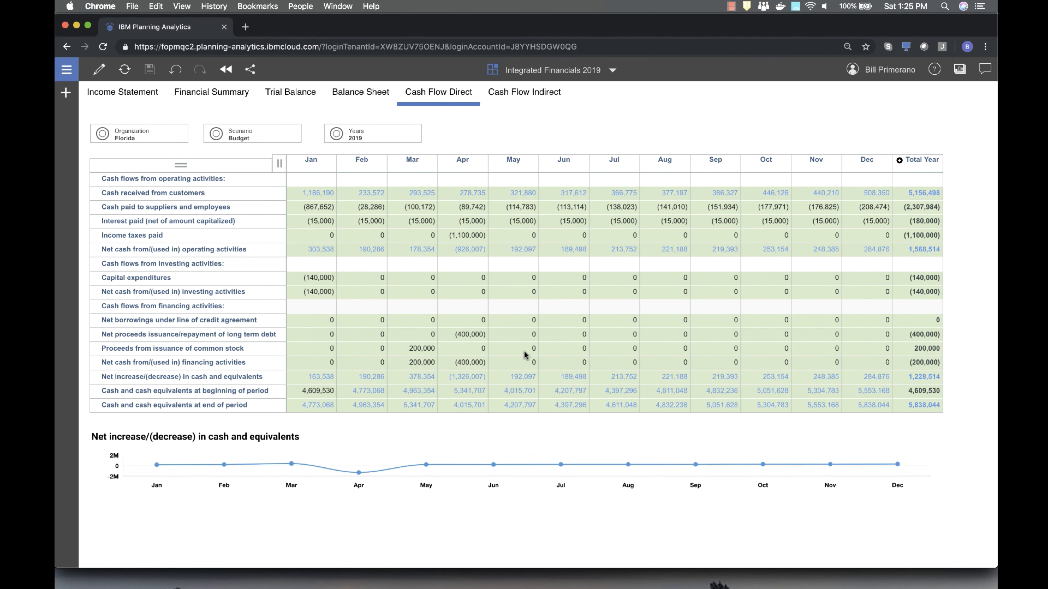
mouse_move(359, 466)
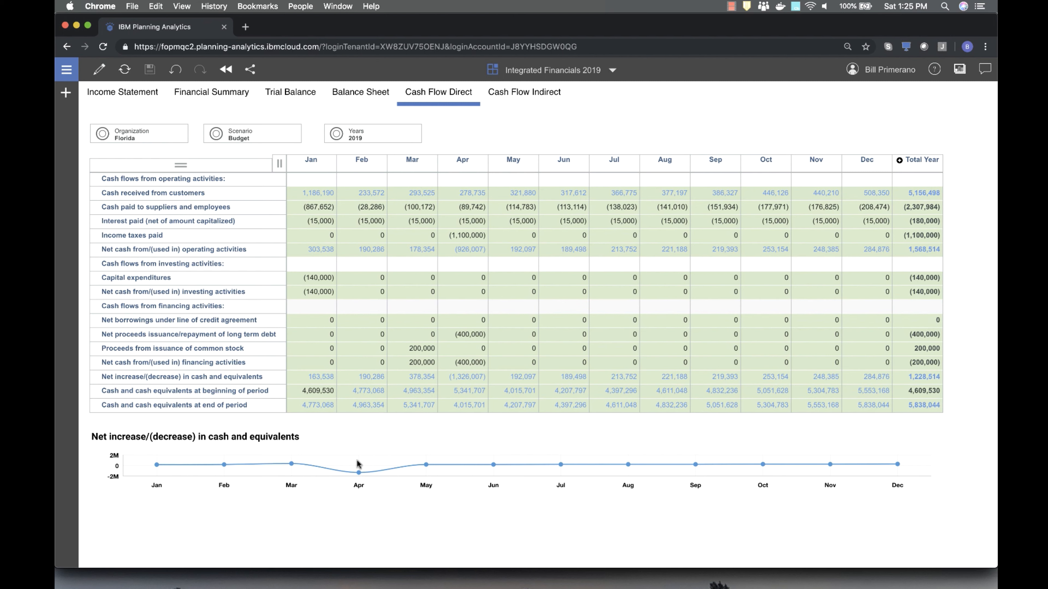
mouse_move(396, 473)
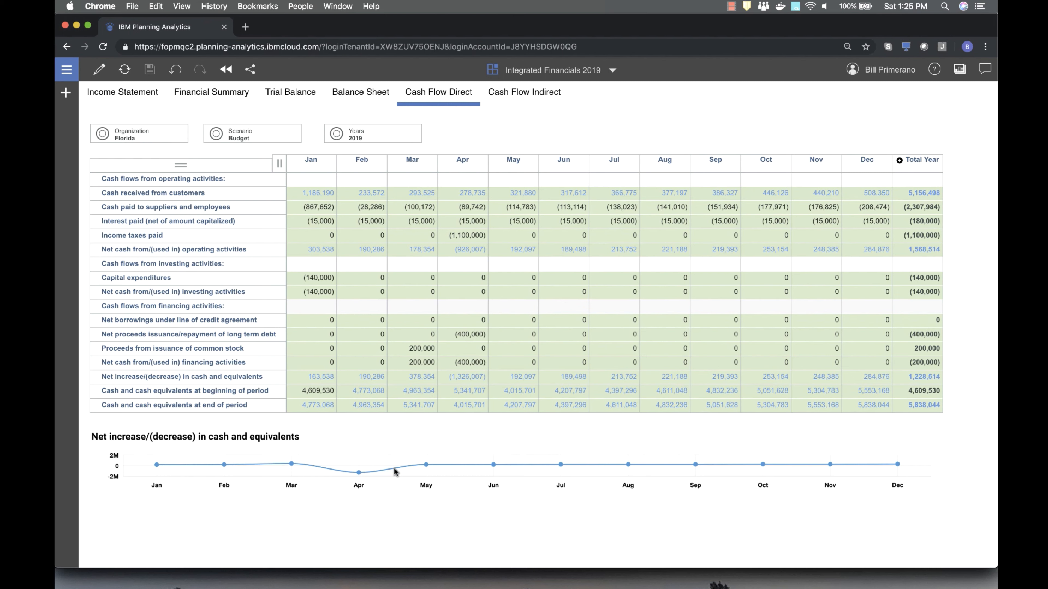
mouse_move(458, 354)
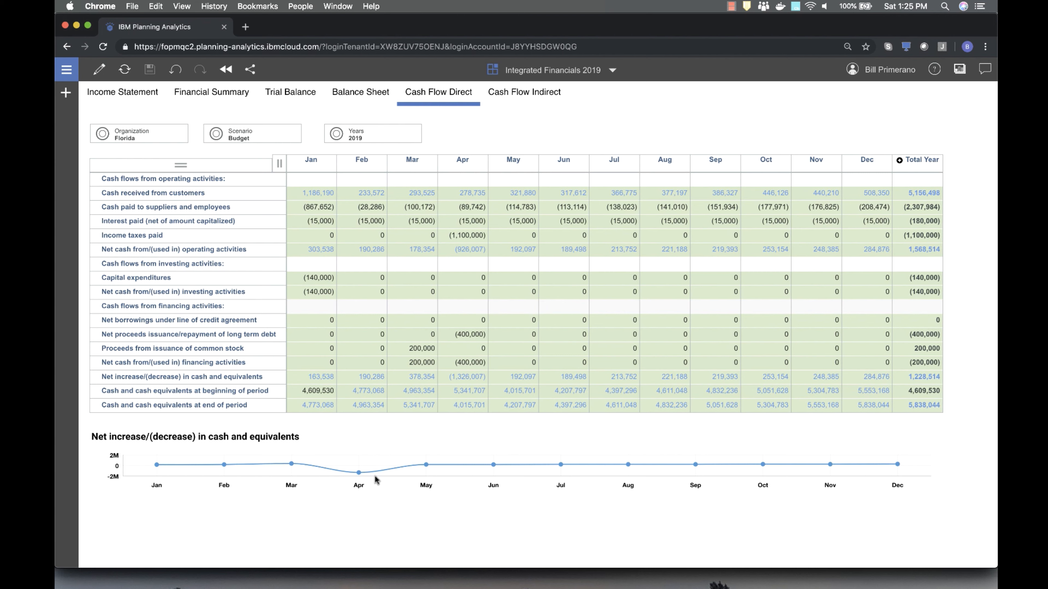
mouse_move(450, 326)
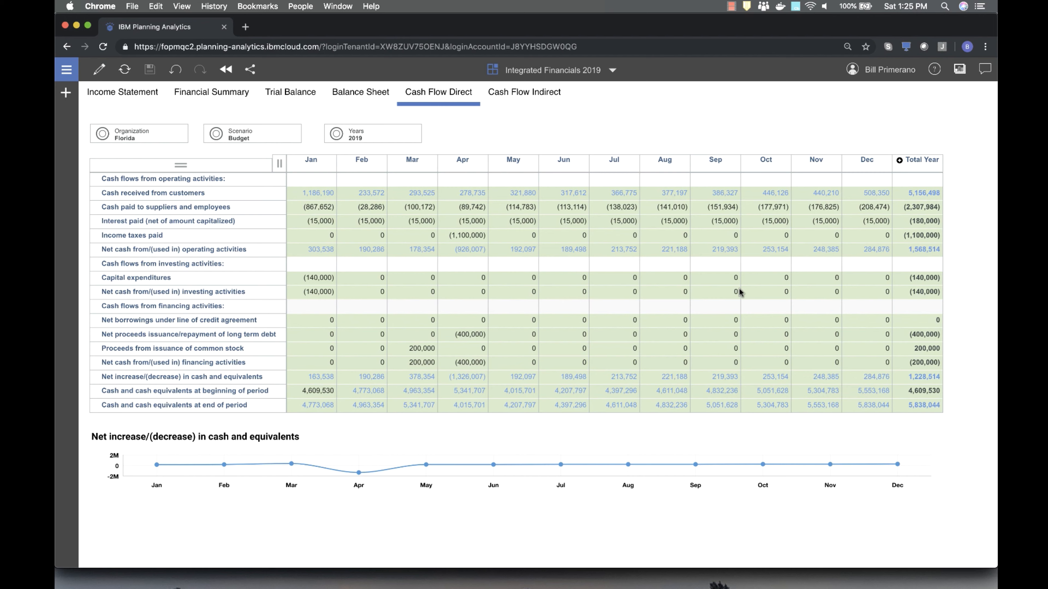
mouse_move(524, 93)
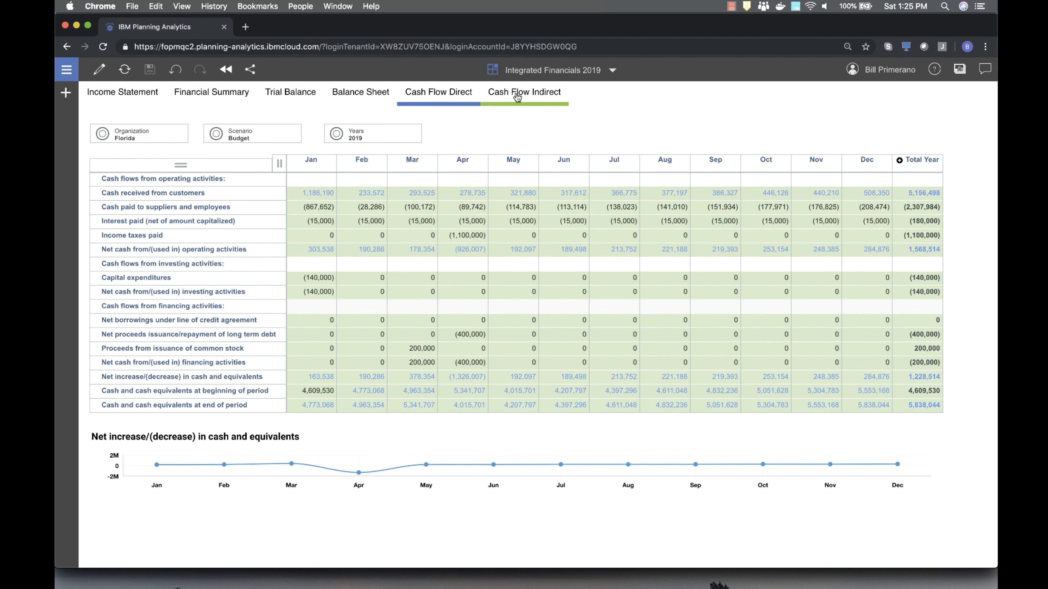
Step: Review the Cash Flow Indirect and Balance Sheet sheets, then return to Trial Balance
click(524, 92)
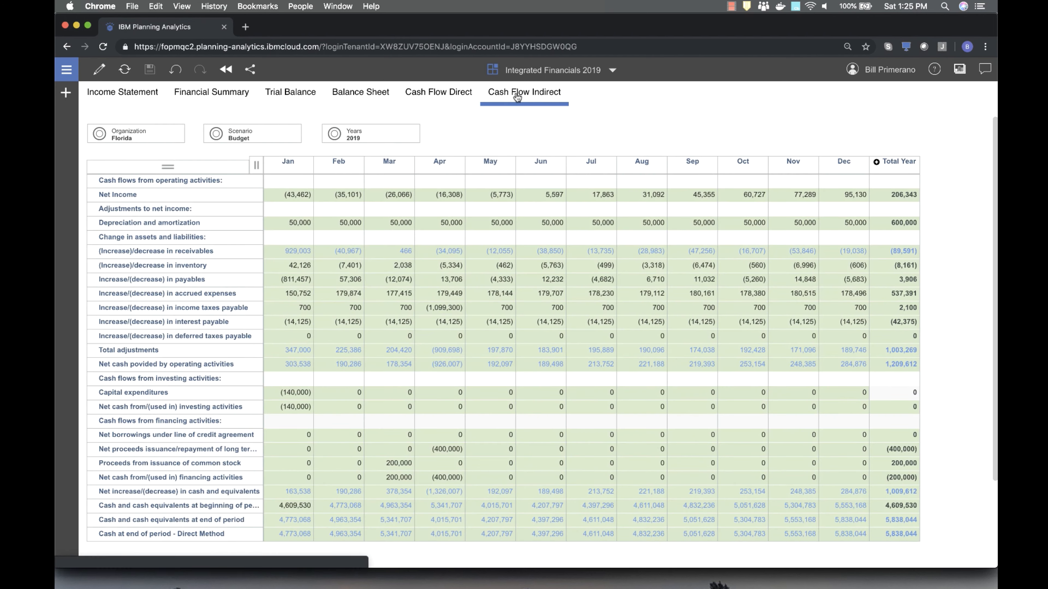
mouse_move(265, 362)
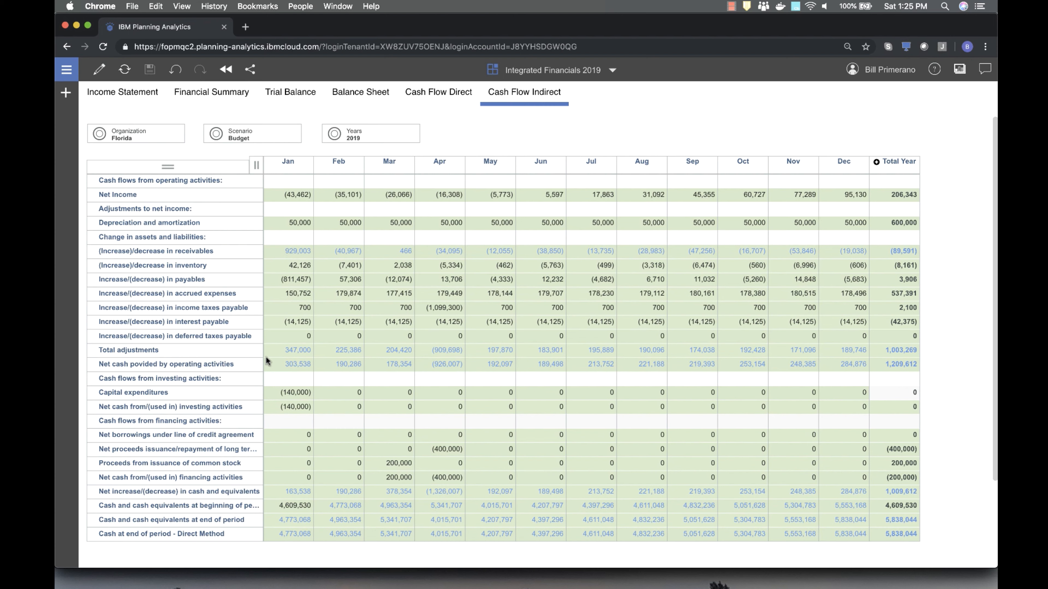
mouse_move(297, 350)
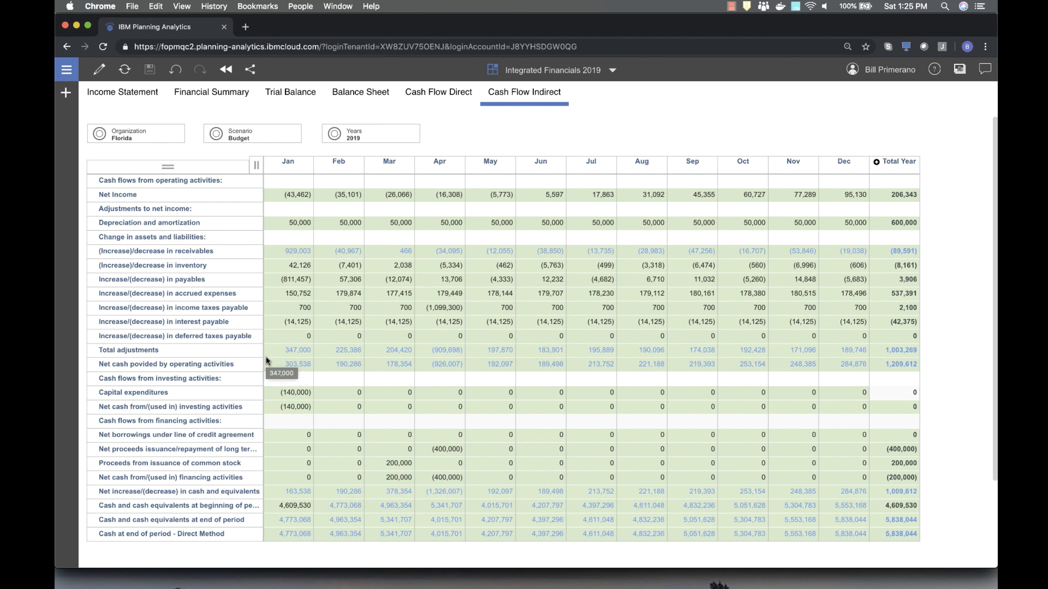
mouse_move(476, 392)
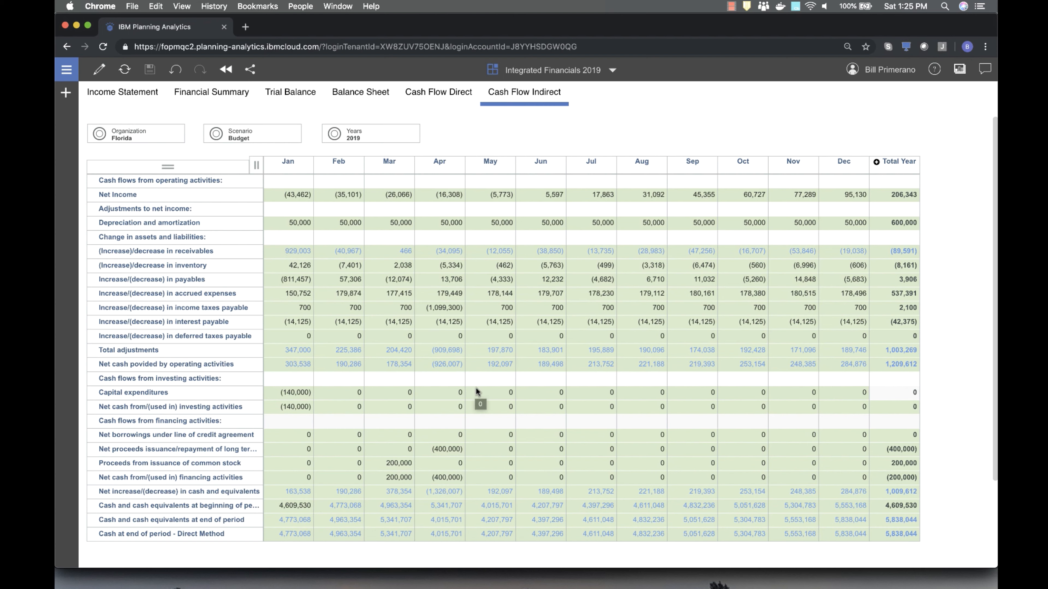
click(360, 92)
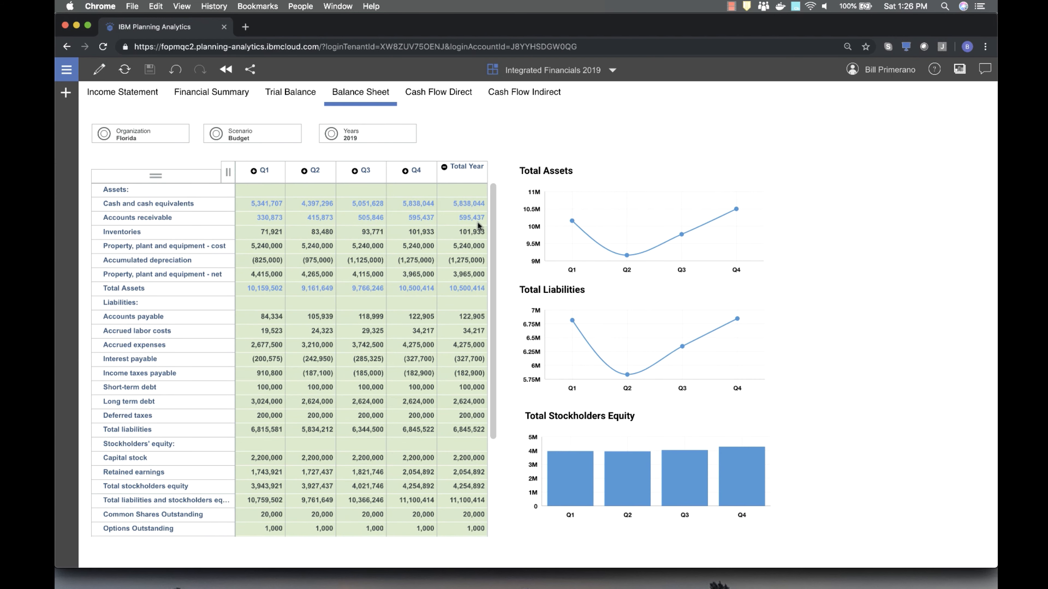
mouse_move(451, 220)
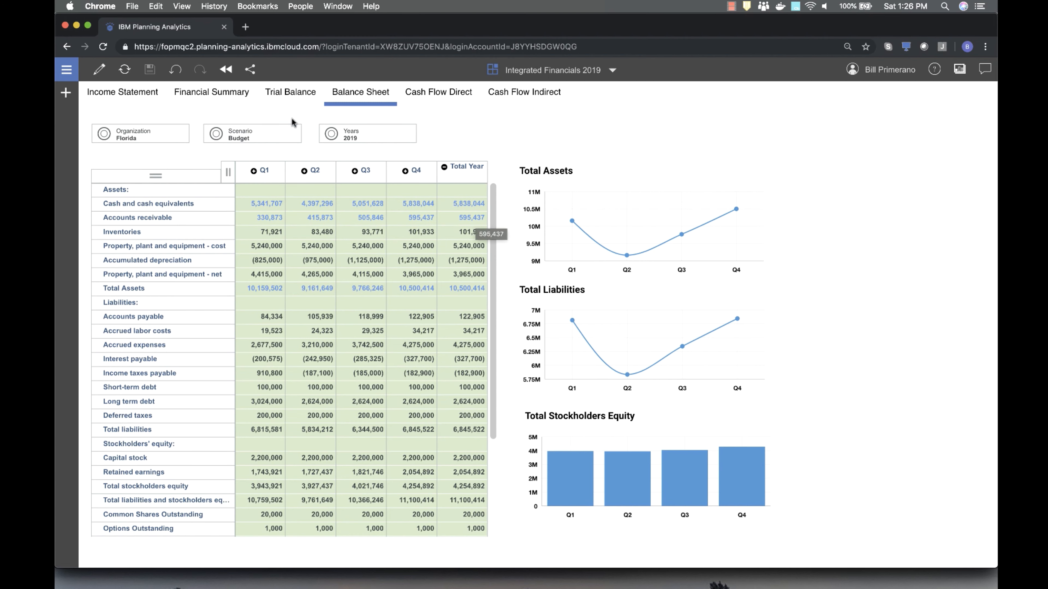
click(290, 92)
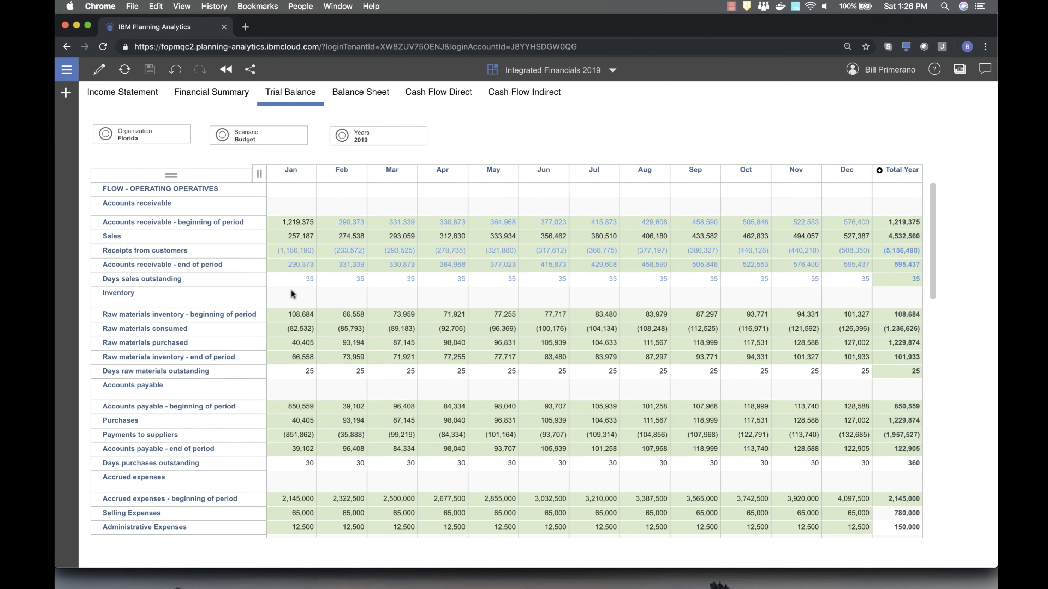
mouse_move(285, 226)
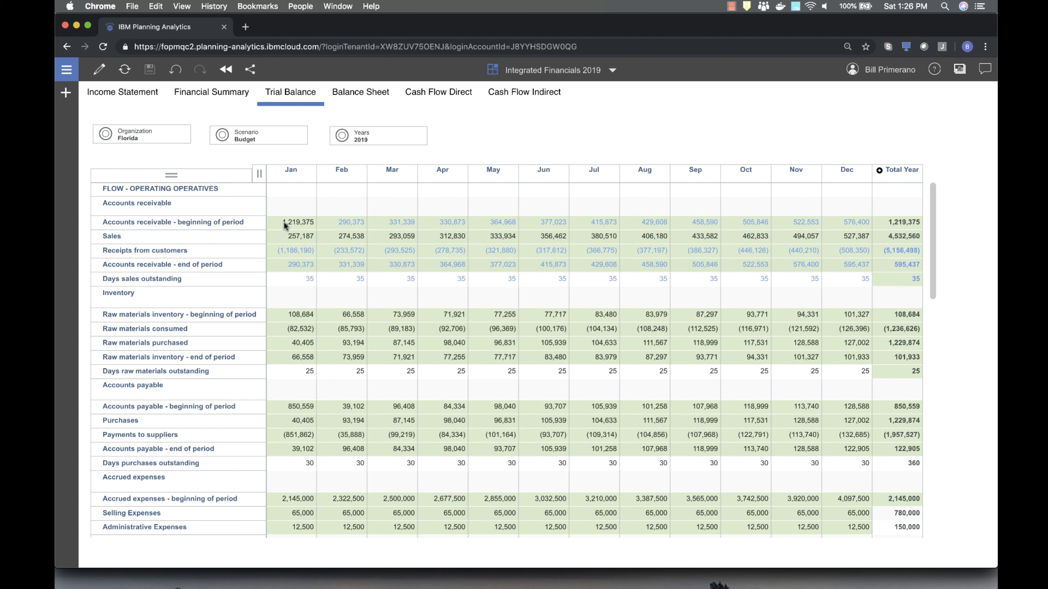
mouse_move(904, 256)
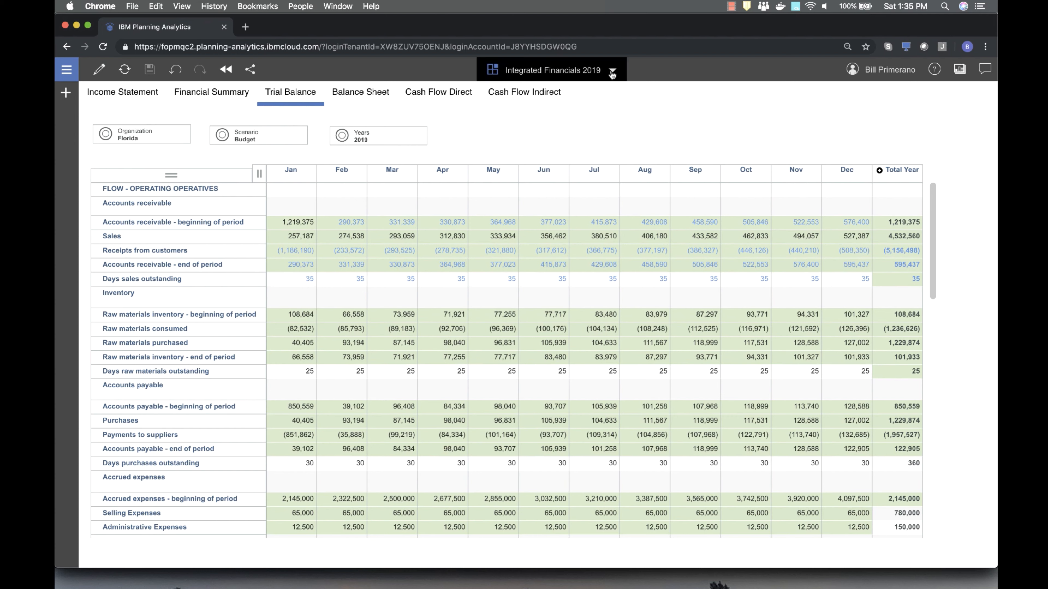
Step: From the Cognos Analytics welcome page, open the recent AR dashboard
click(610, 70)
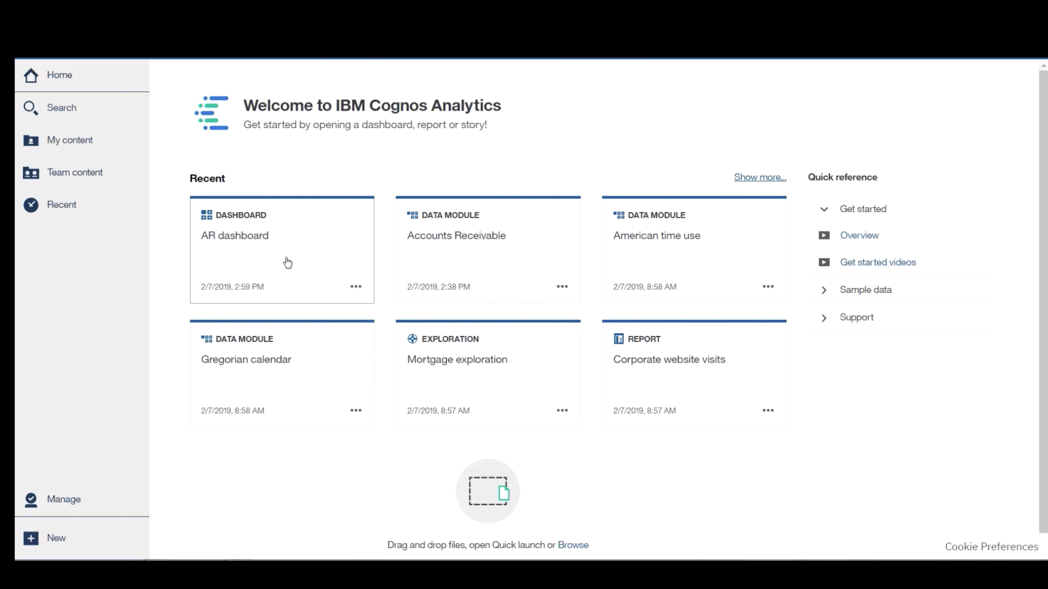
click(281, 251)
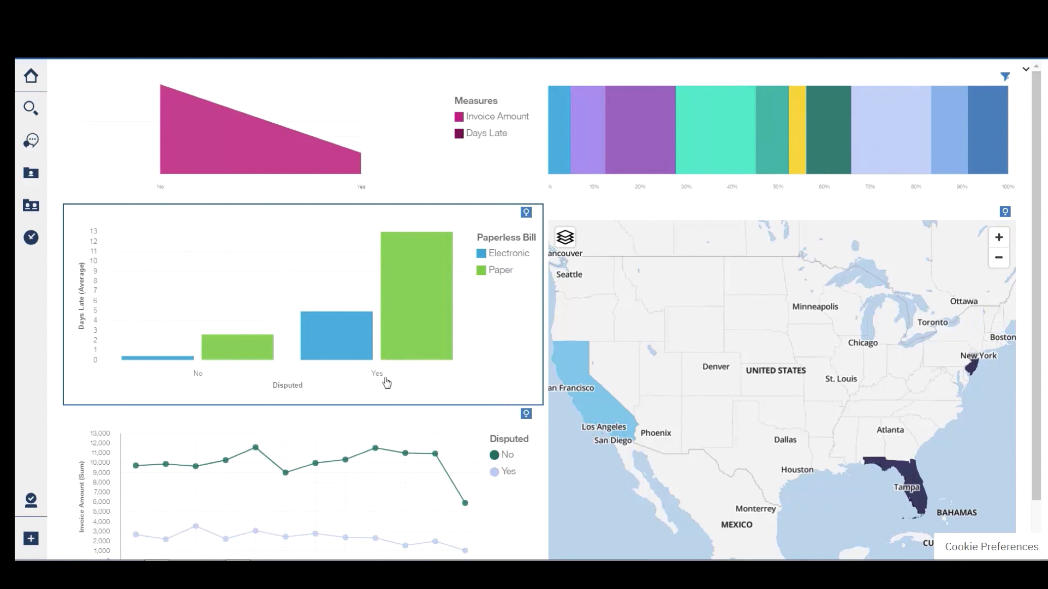
Step: Turn on insights for the days-late chart and clear the stacked bar chart filter
click(526, 212)
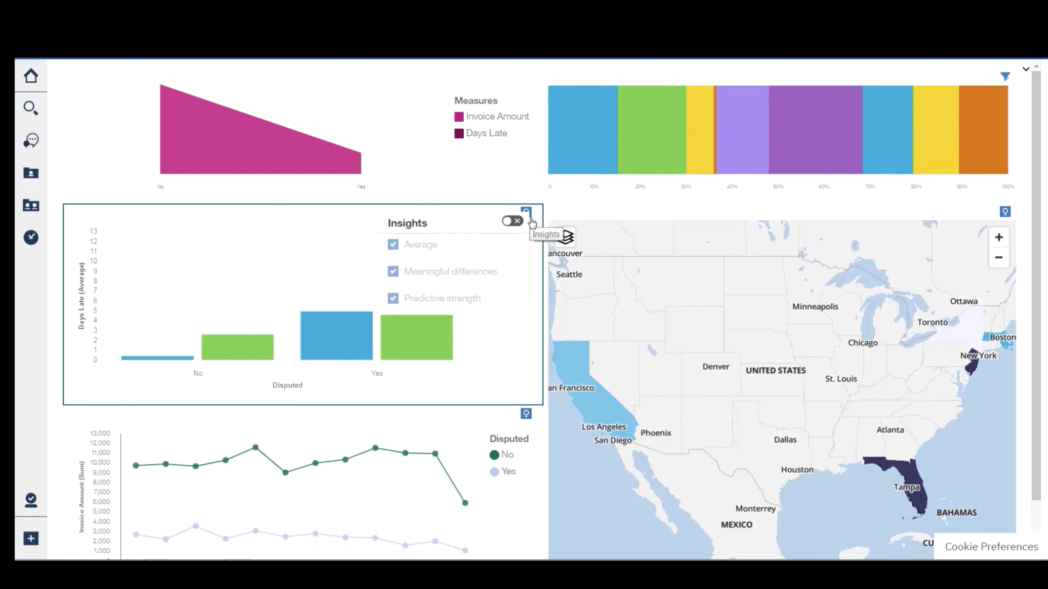
click(512, 221)
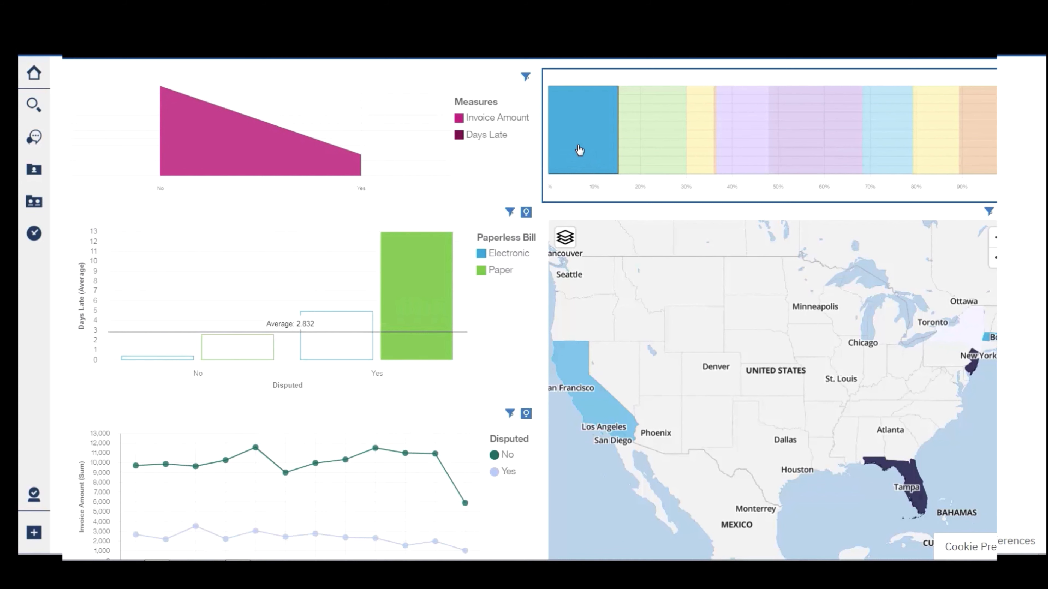
click(33, 105)
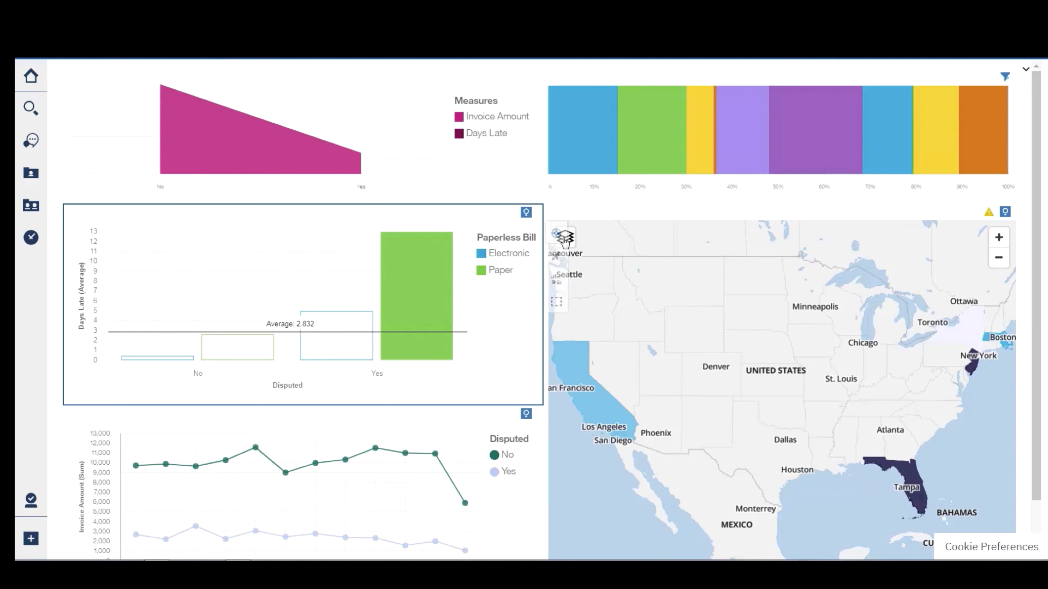
Step: Start a new exploration from the days-late chart
click(565, 238)
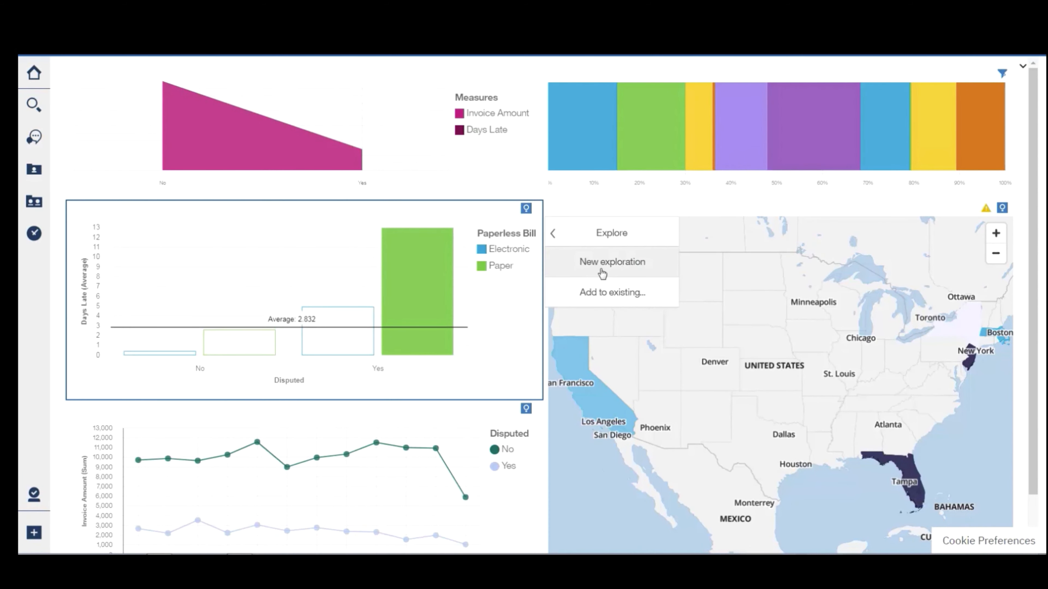
click(611, 261)
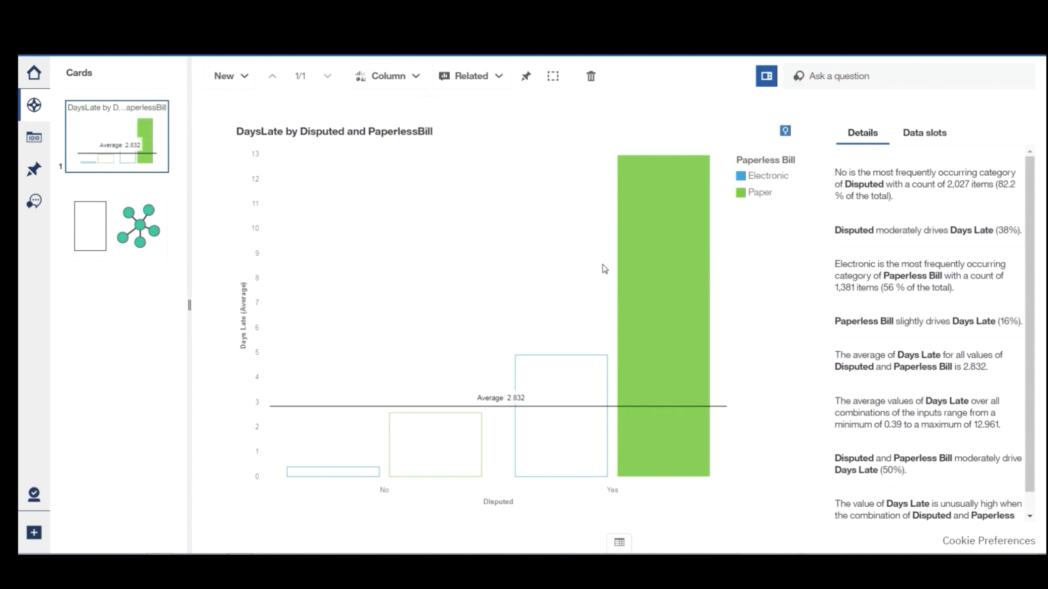
Step: Switch insights off on the DaysLate by Disputed and PaperlessBill card
click(773, 139)
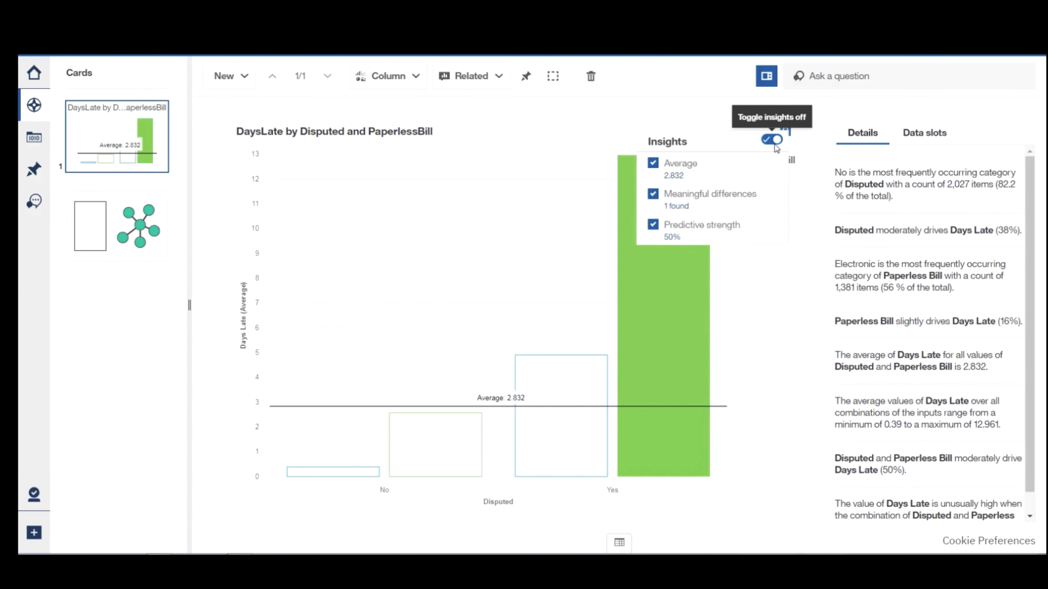
click(772, 140)
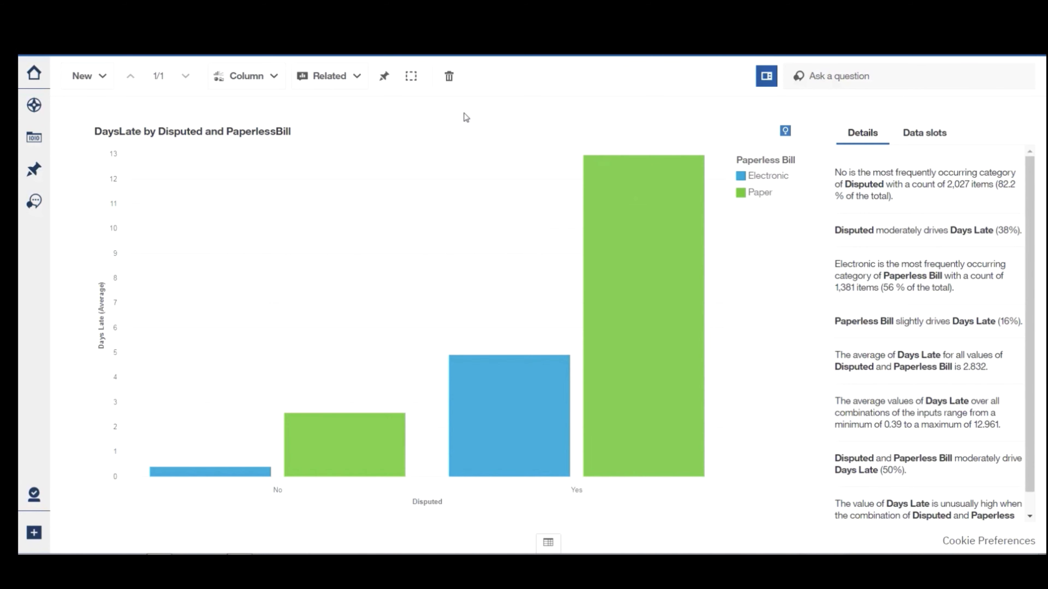
Step: Add a related heat map card of CustomerID by Disputed and PaperlessBill, then start a new question
click(329, 75)
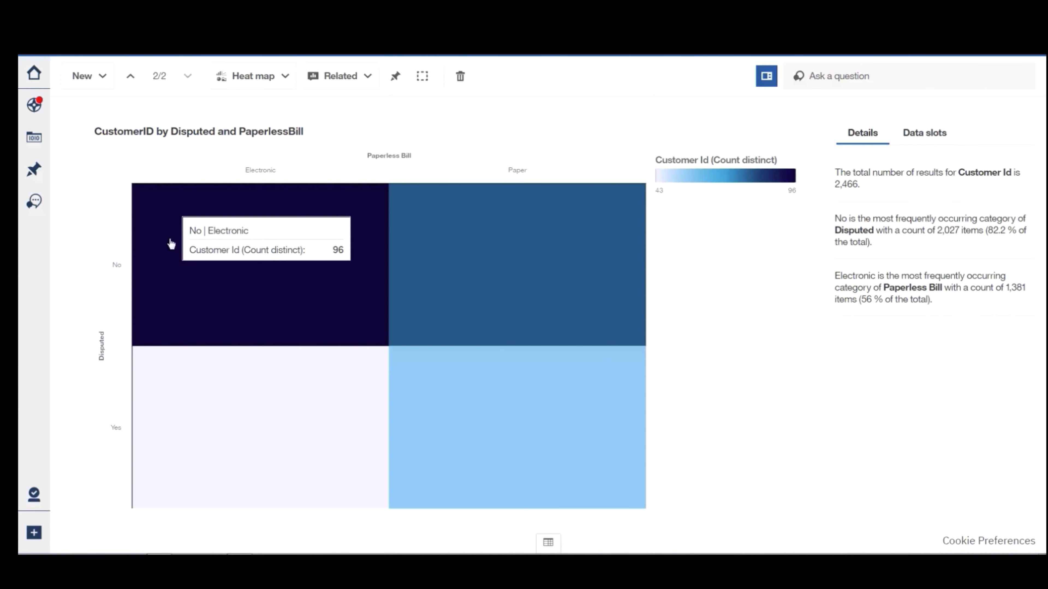
mouse_move(785, 235)
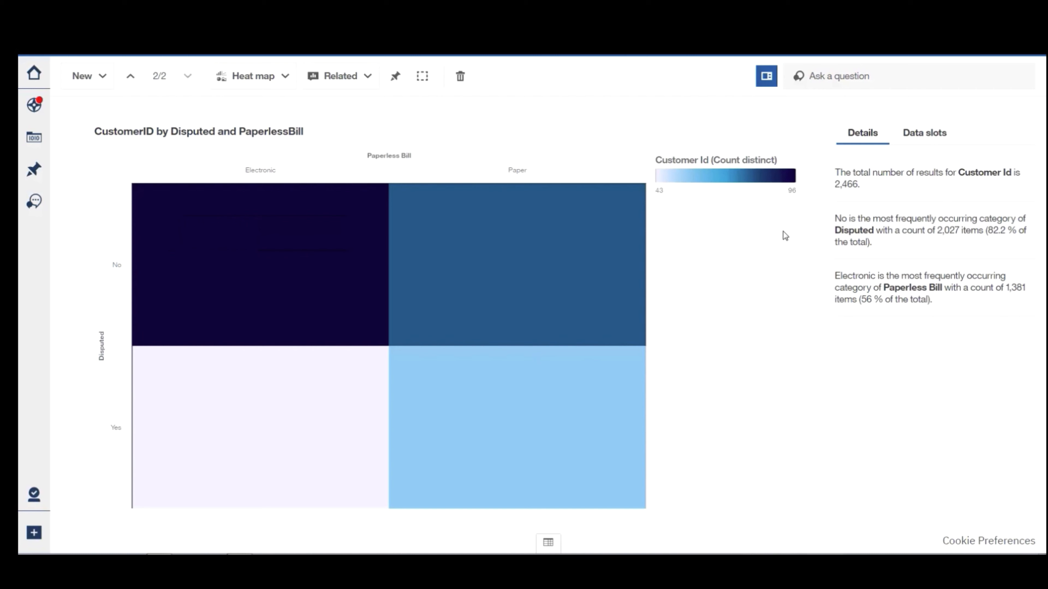
click(869, 76)
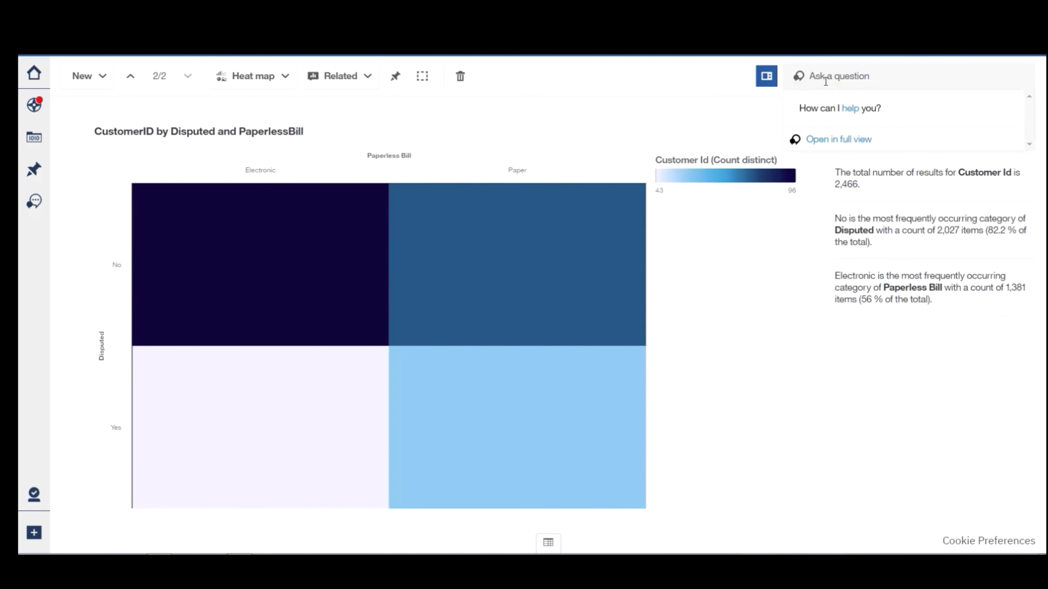
Step: Ask 'days late by state' to get an average DaysLate by State card, then move to relationships
text(days late)
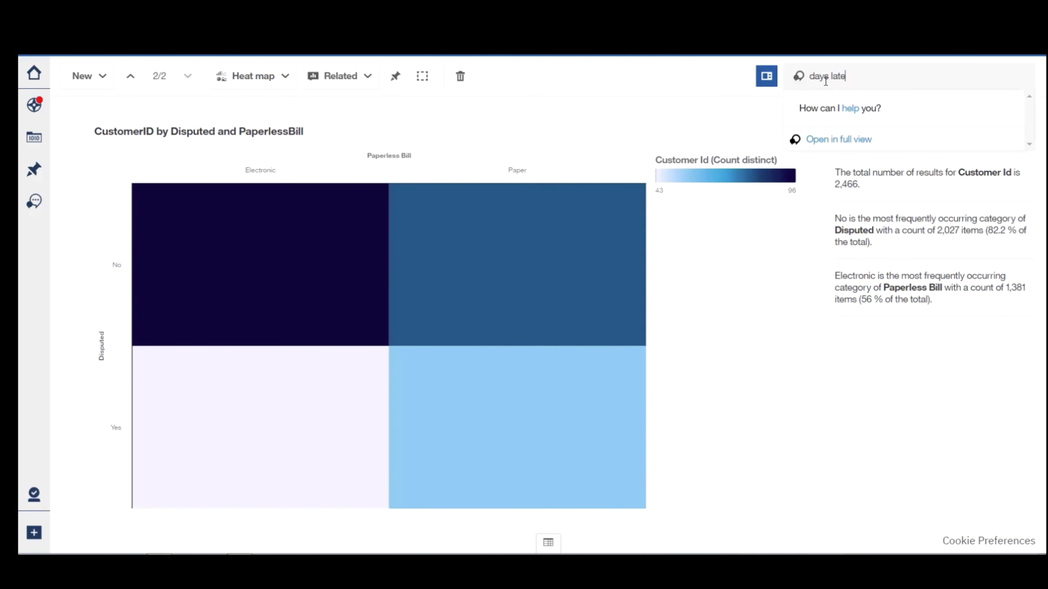
text(by state)
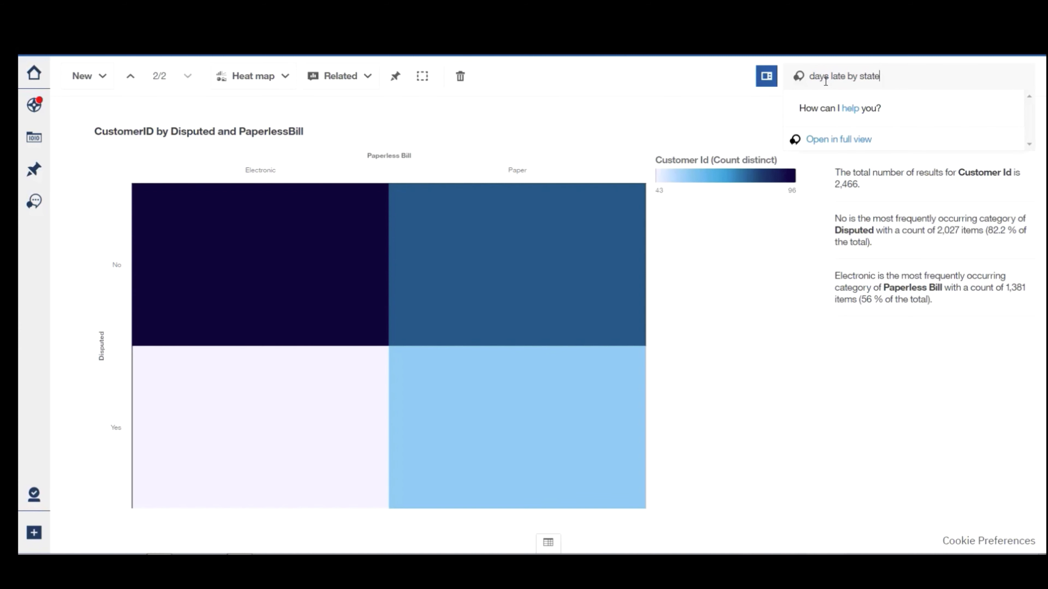
key(enter)
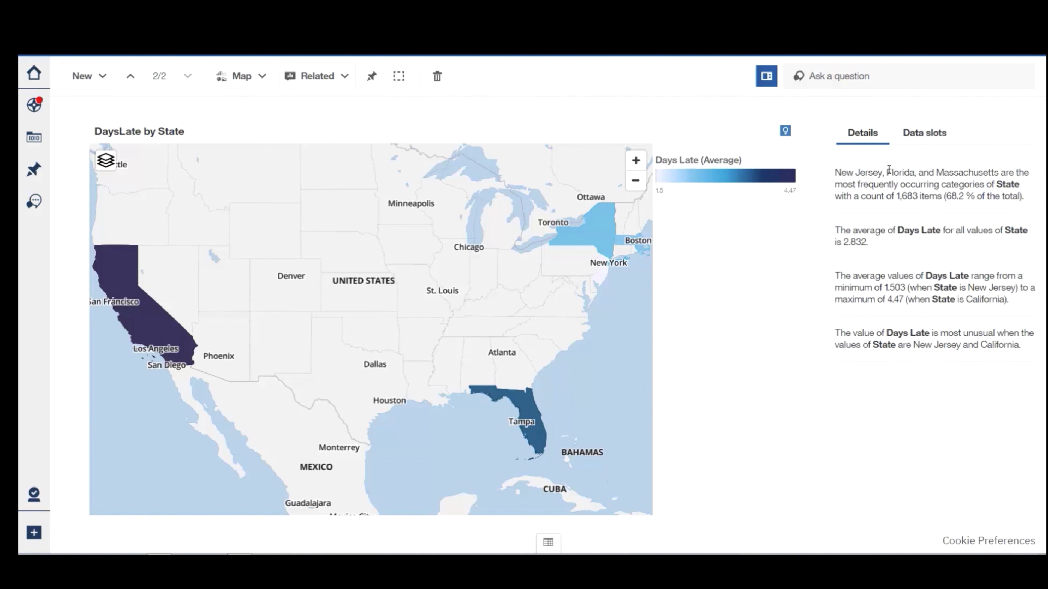
mouse_move(961, 221)
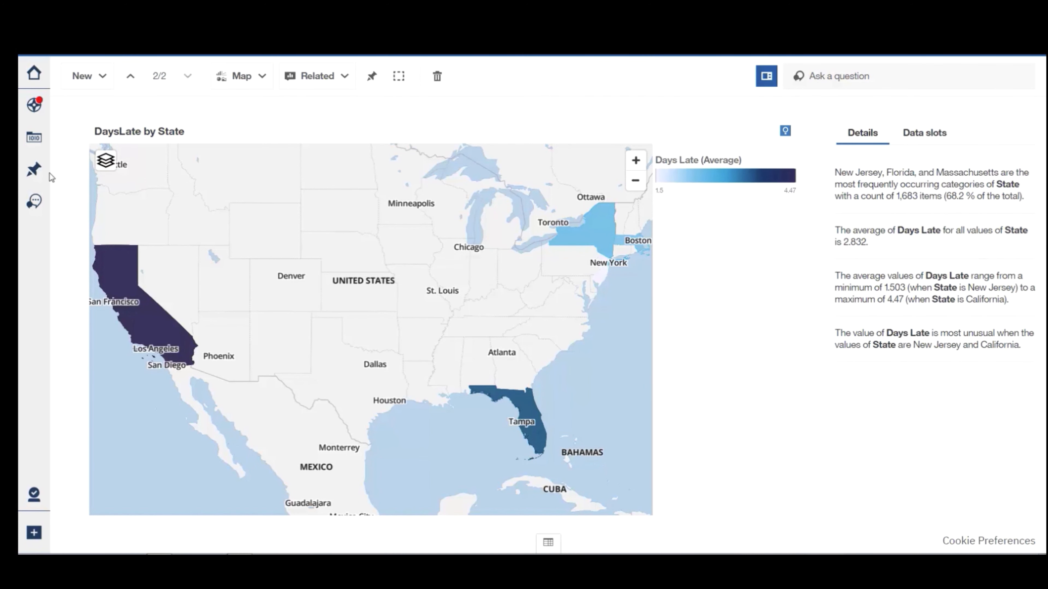
click(33, 105)
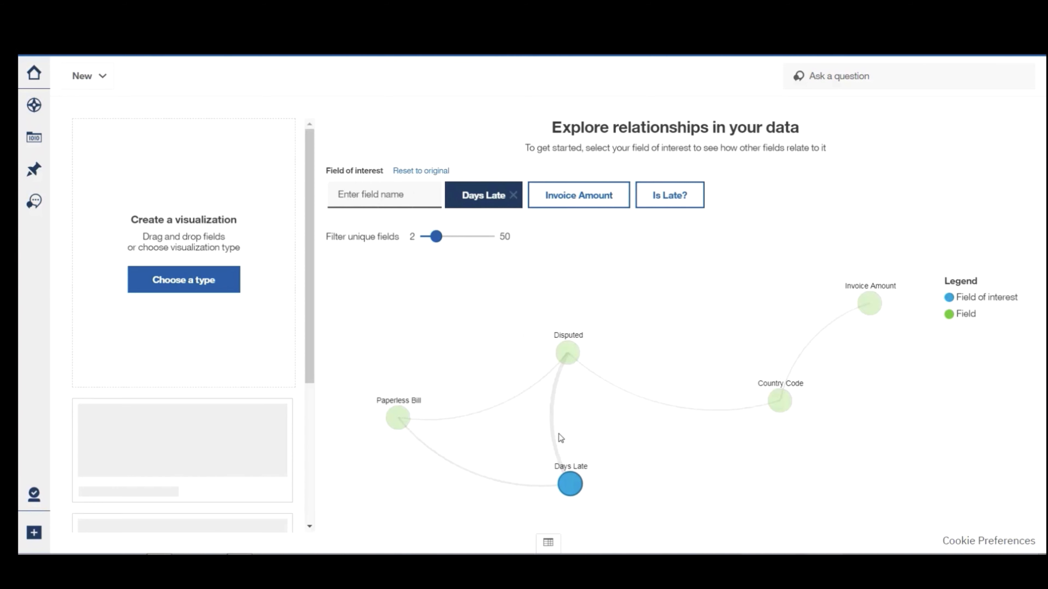
mouse_move(552, 441)
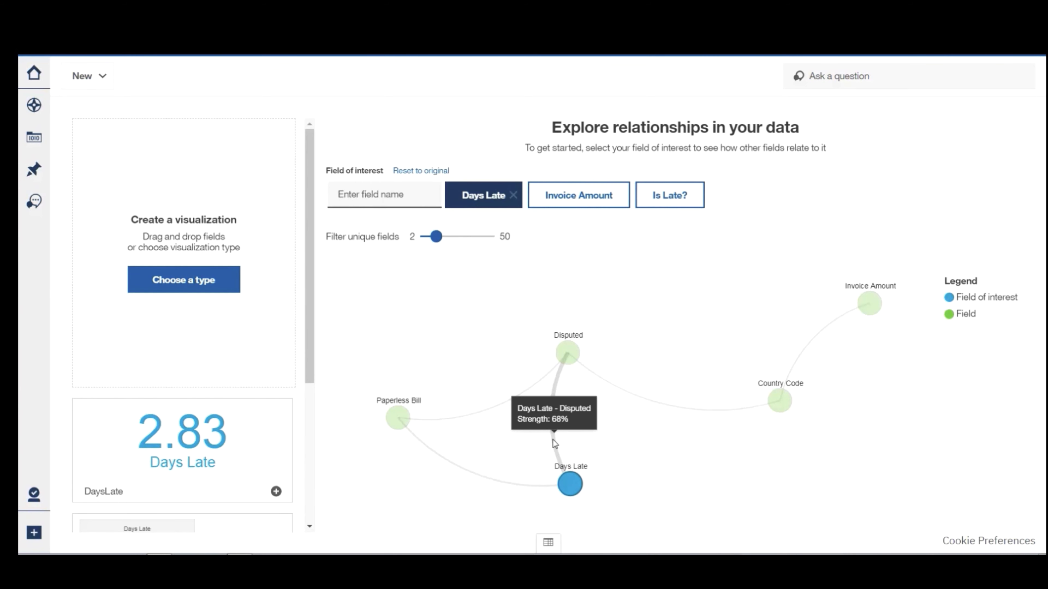
Step: Scroll the Days Late relationship diagram showing Disputed, Paperless Bill, Country Code and Invoice Amount
scroll(down, 3)
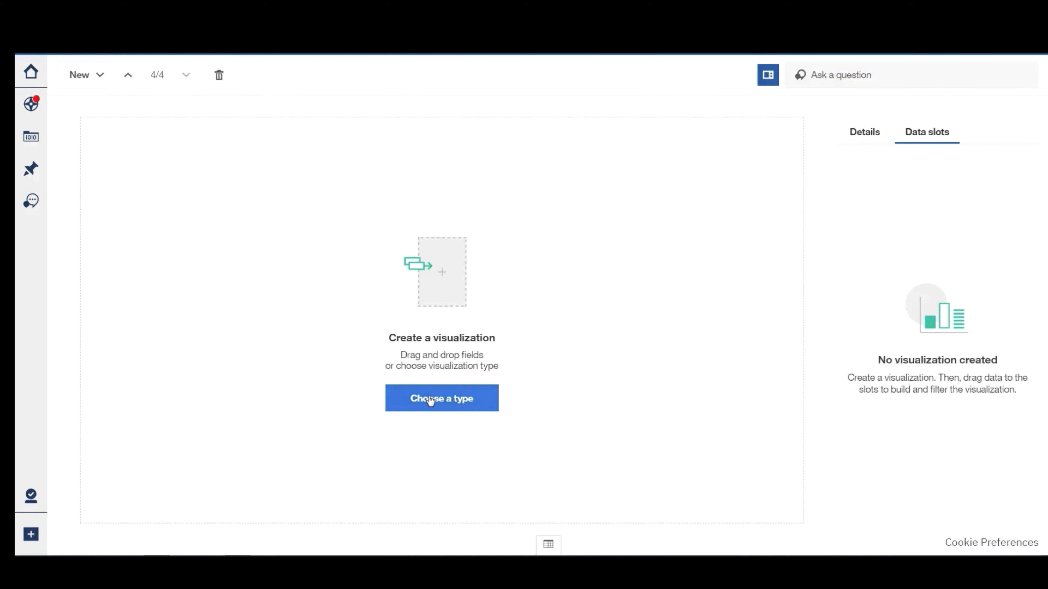
Step: Show the visualization type chooser for the empty fourth card
click(441, 399)
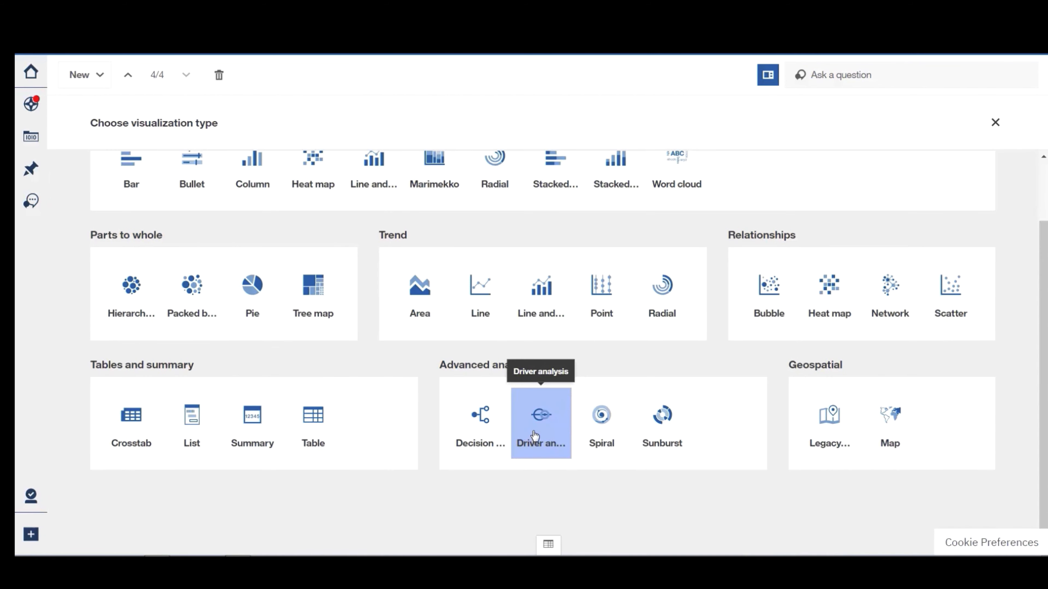
Step: Make the card a decision tree predicting DaysLate from Disputed, Paperless Bill and Country Code
click(541, 414)
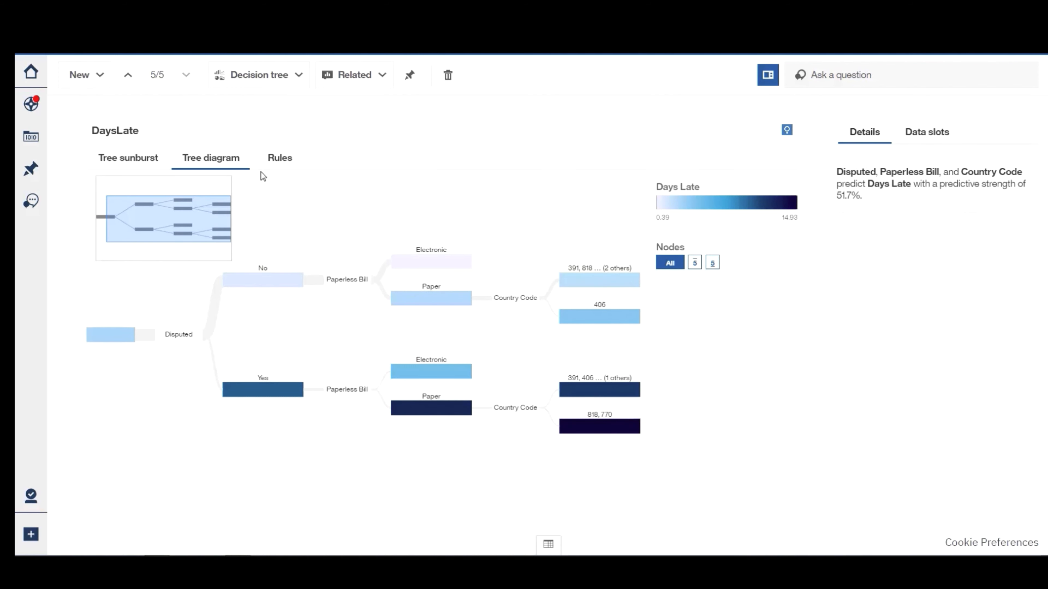
Step: Switch the DaysLate decision tree to its Rules view with averages and record counts
click(280, 158)
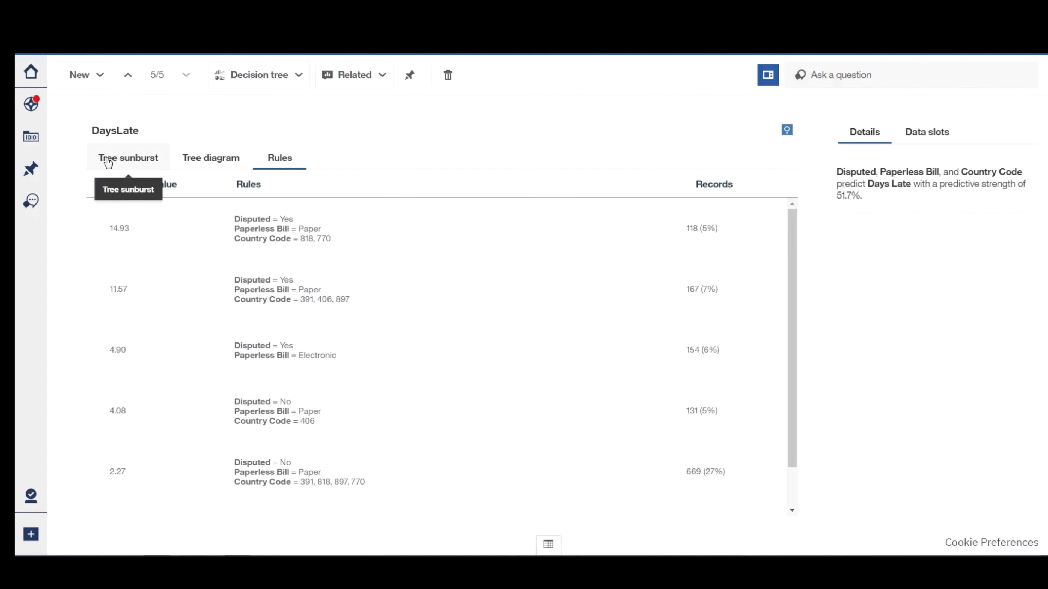
Step: Show the DaysLate decision tree as a sunburst of Disputed, Paperless Bill and Country Code
click(127, 158)
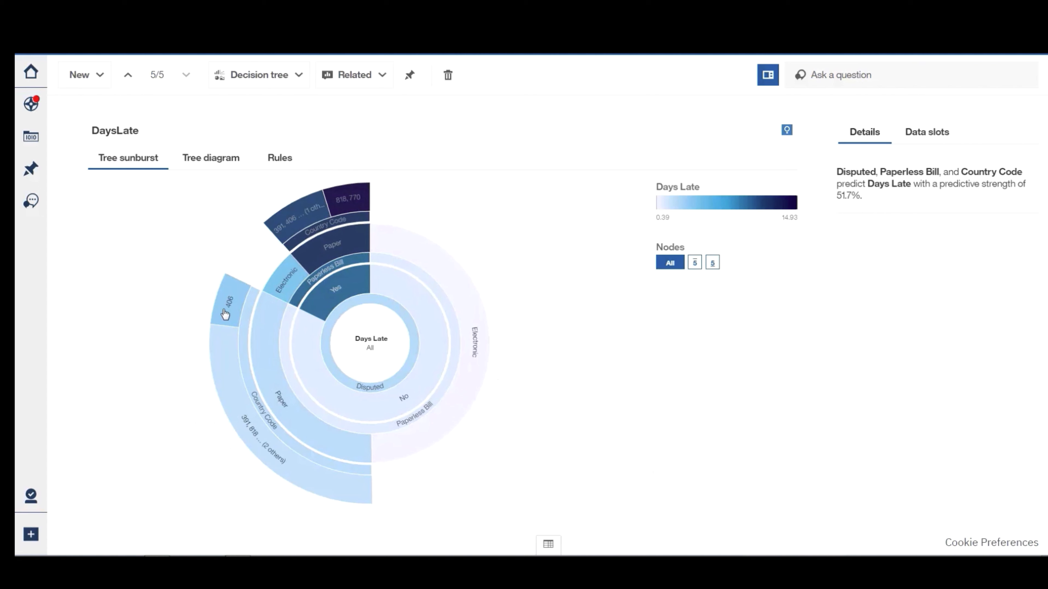
mouse_move(226, 314)
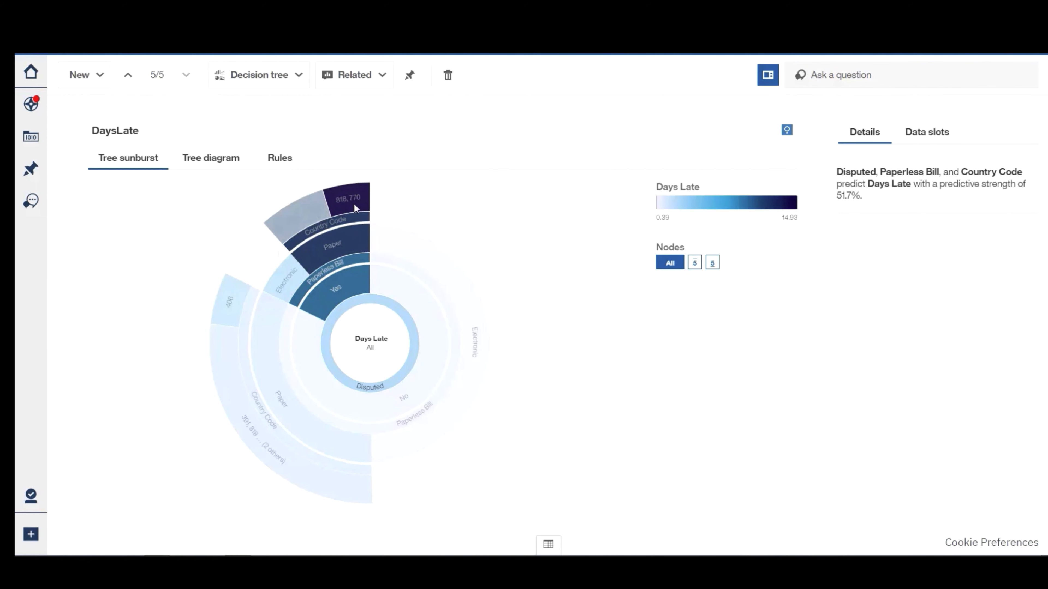
mouse_move(351, 214)
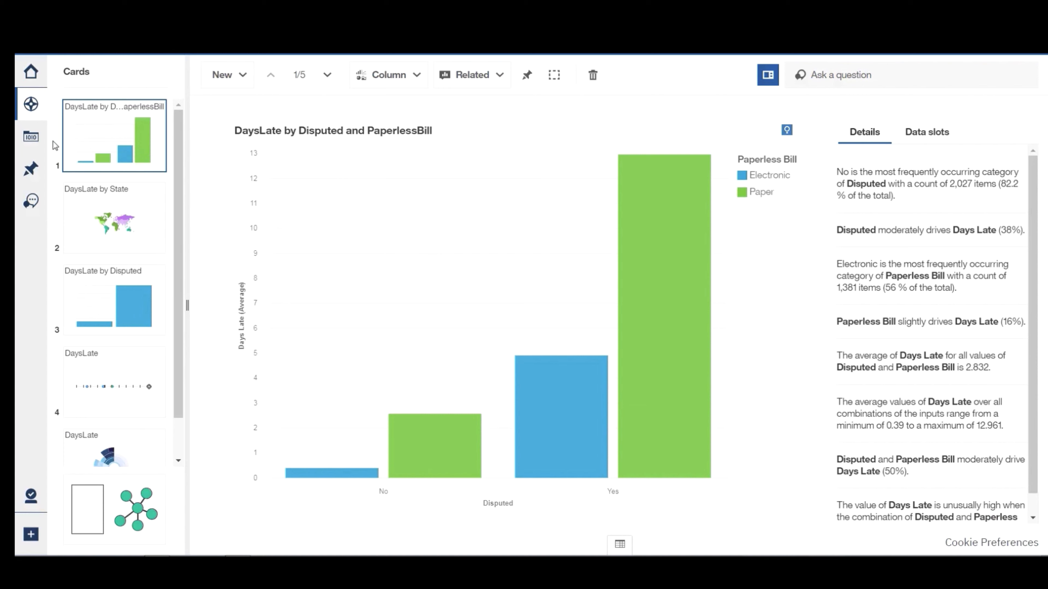
Step: Add State as a local filter on the DaysLate chart restricted to California
click(30, 137)
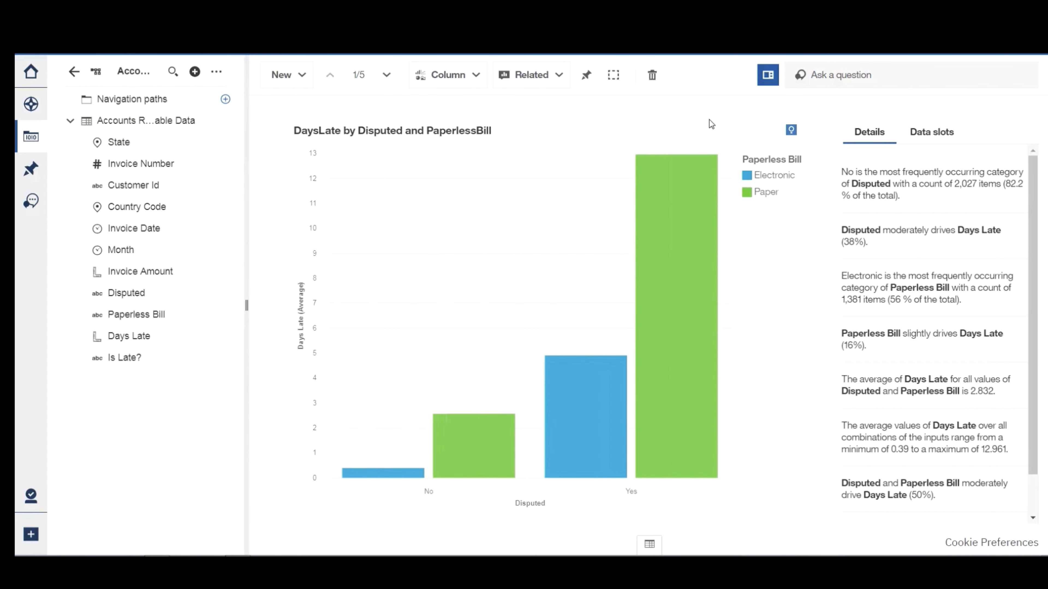
click(931, 131)
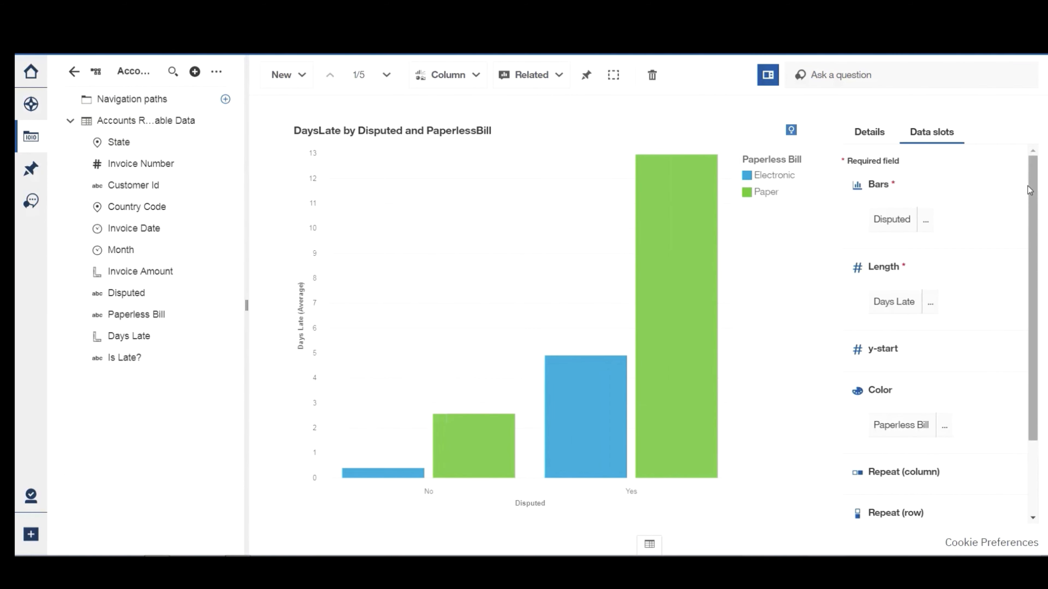
scroll(down, 3)
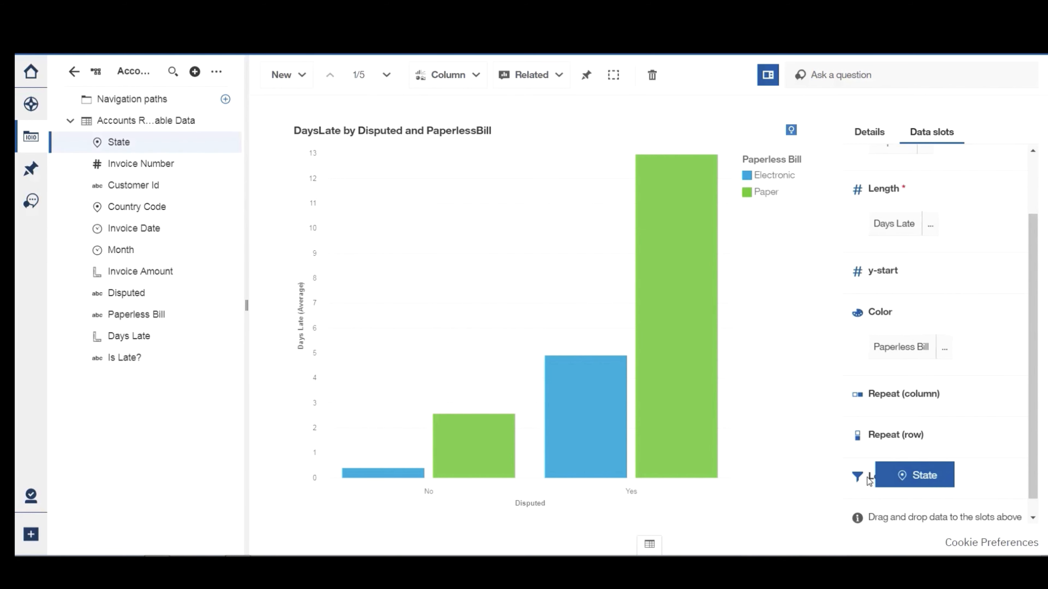
click(924, 474)
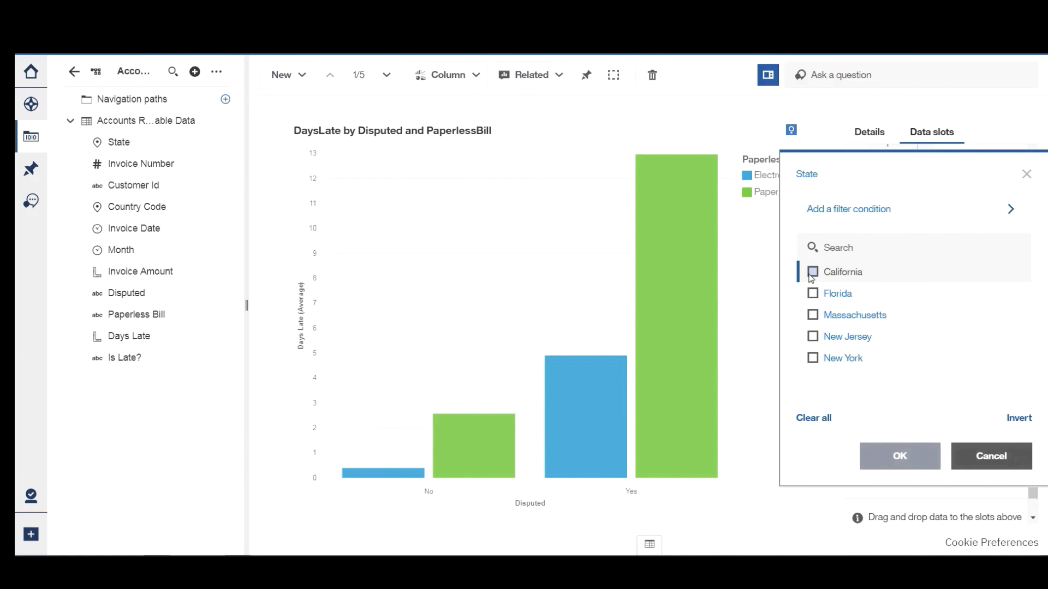
click(813, 272)
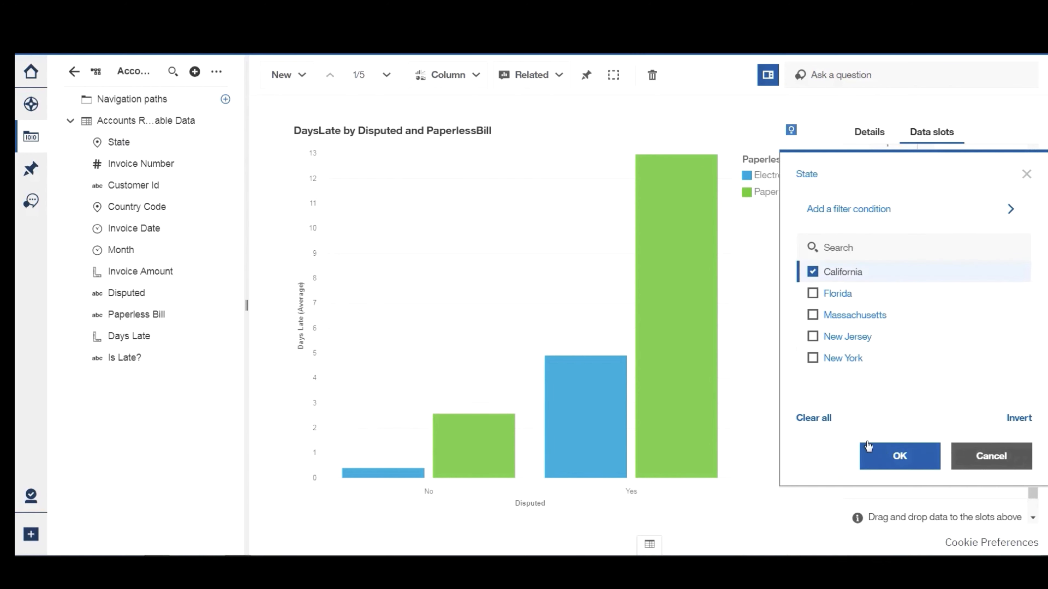
click(898, 456)
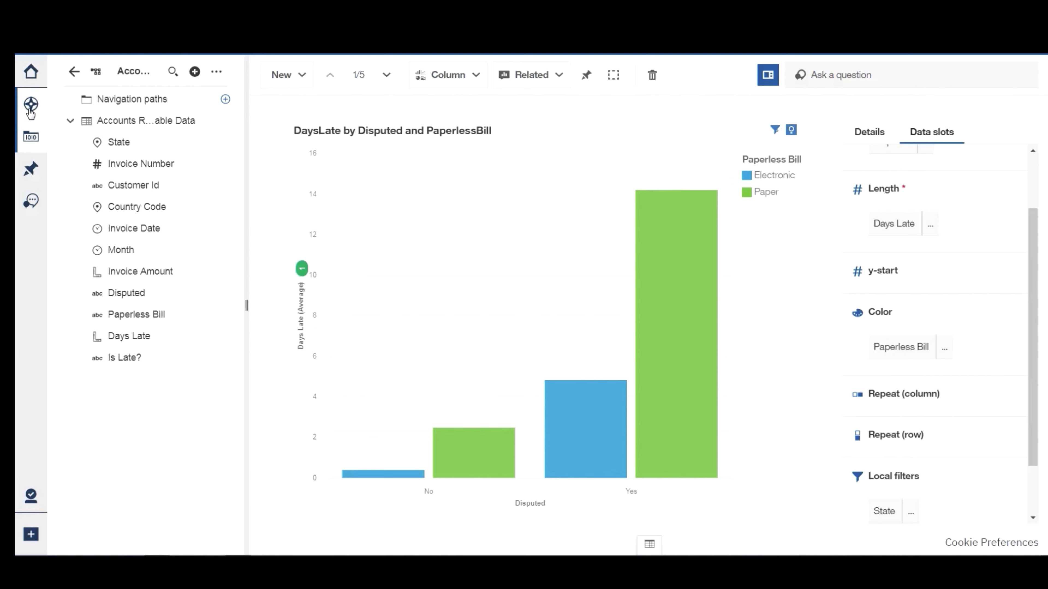
Step: Duplicate card 1 and change the copy's State filter from California to Florida
click(30, 107)
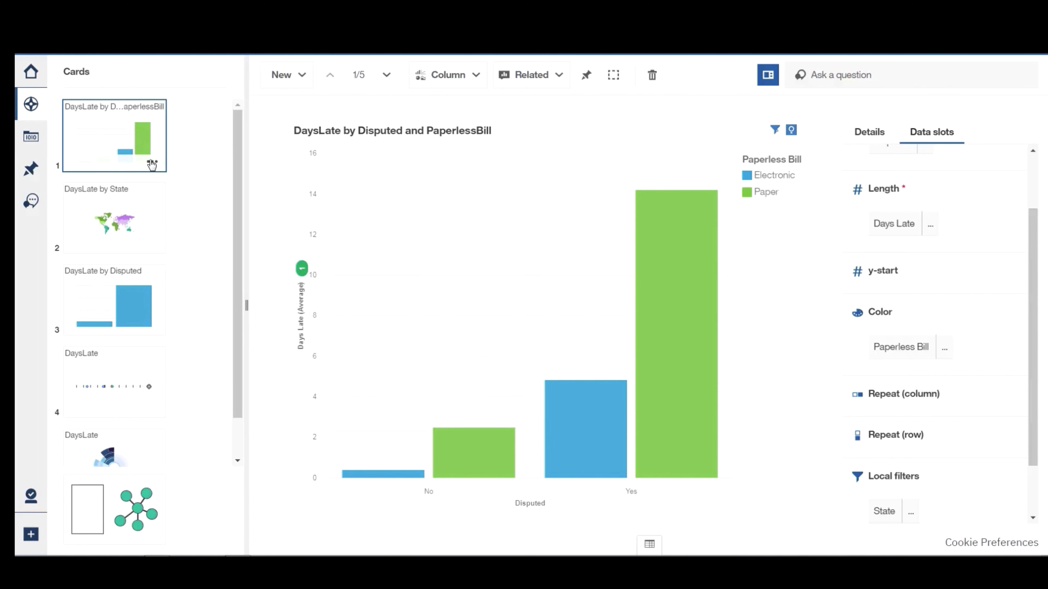
right_click(114, 133)
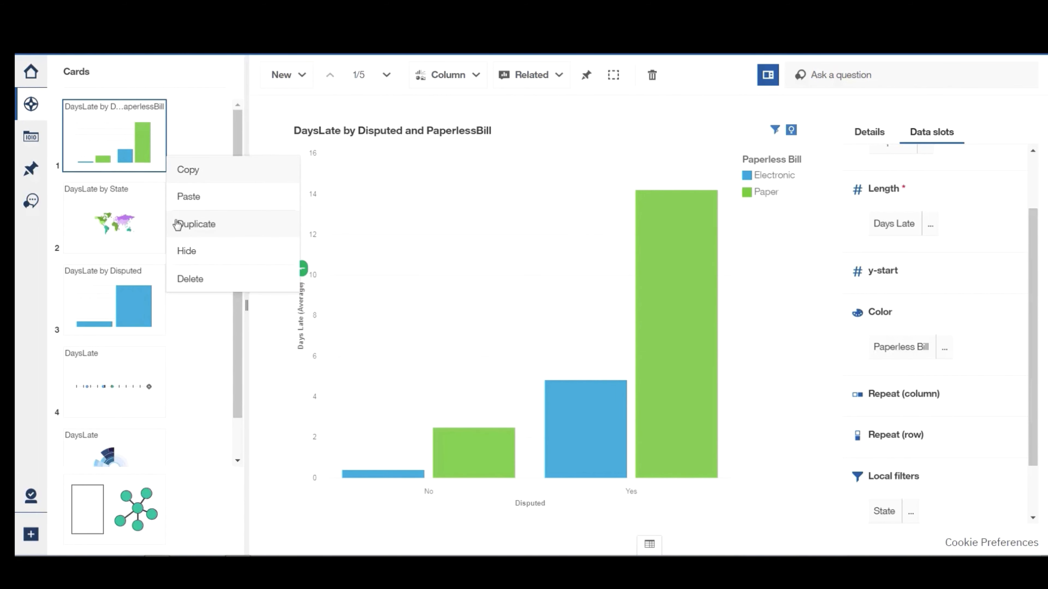
click(198, 224)
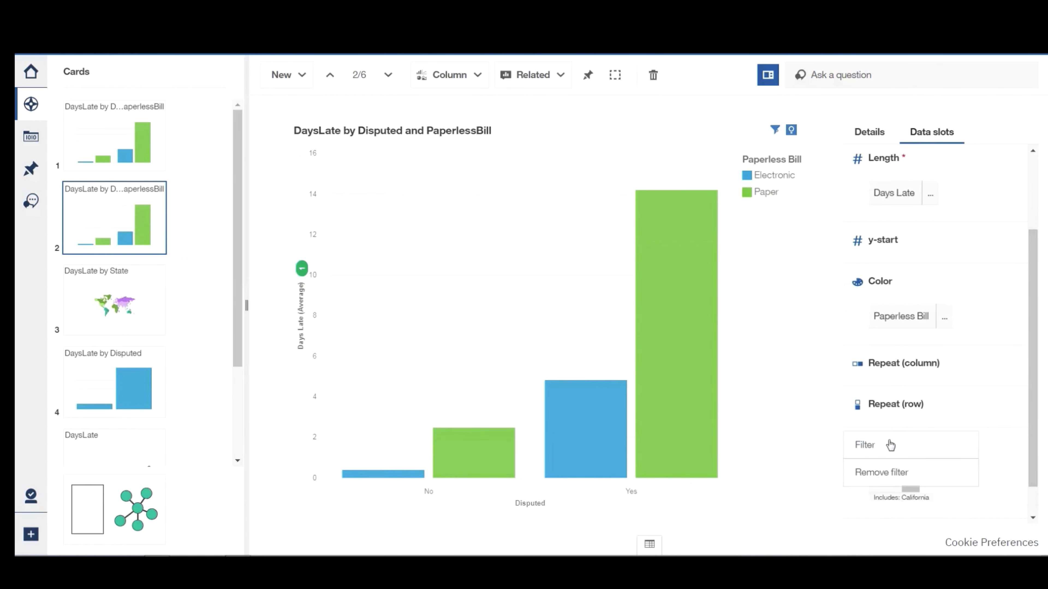
click(864, 445)
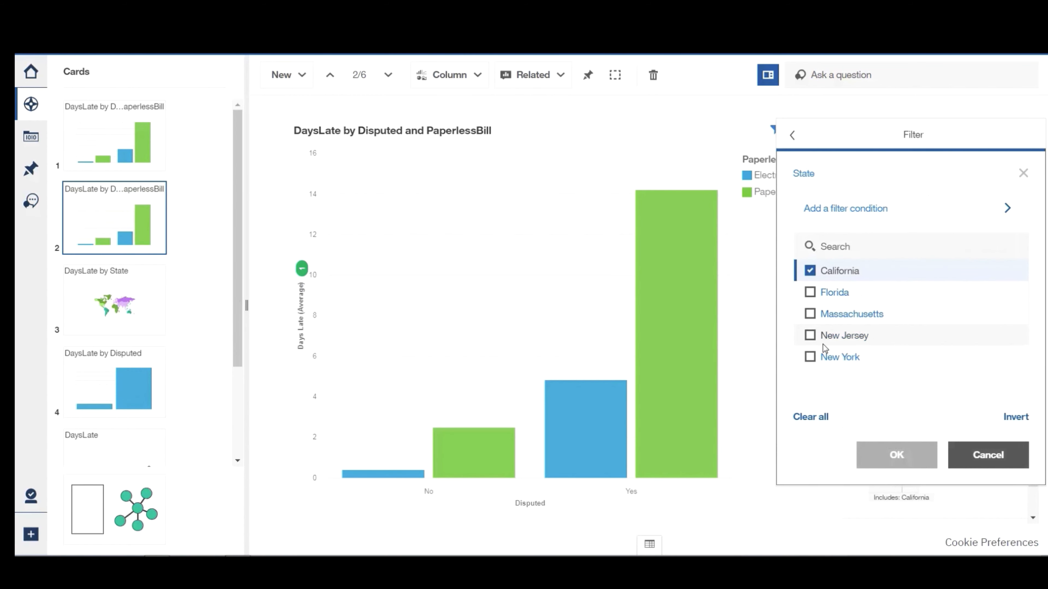
click(810, 292)
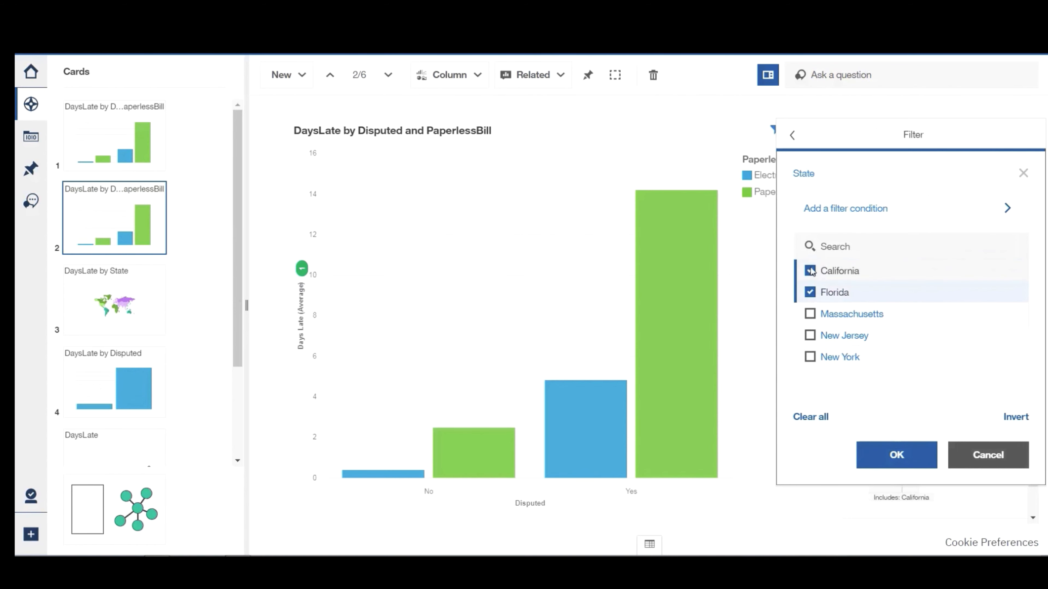
click(895, 455)
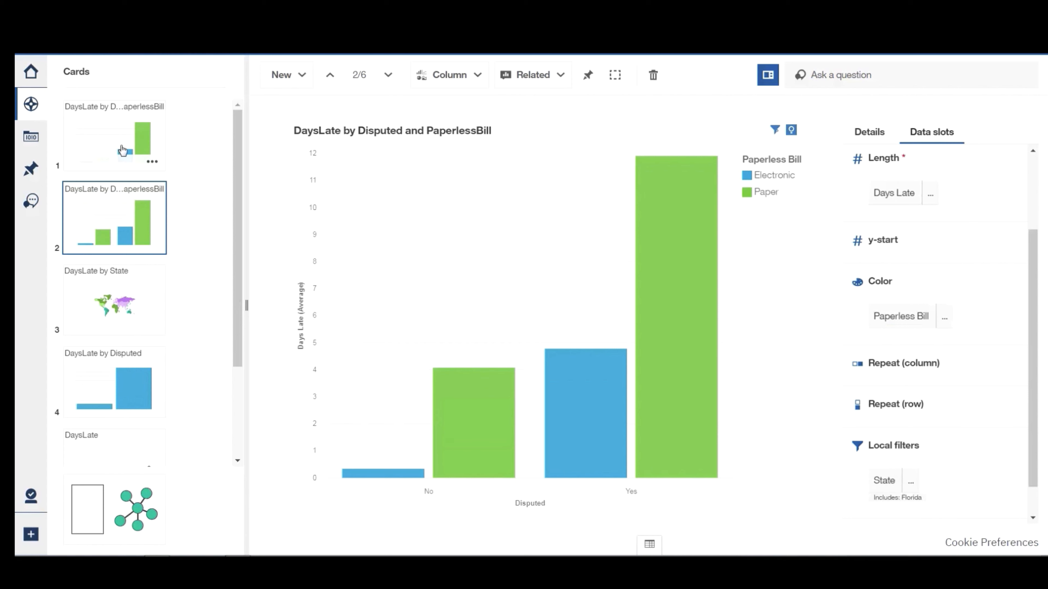
mouse_move(137, 116)
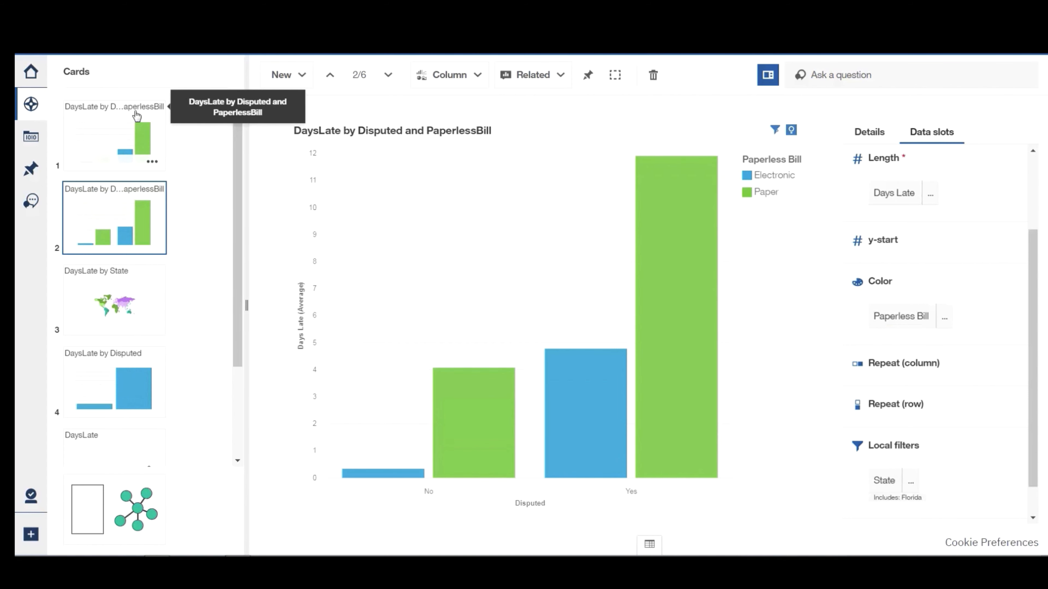